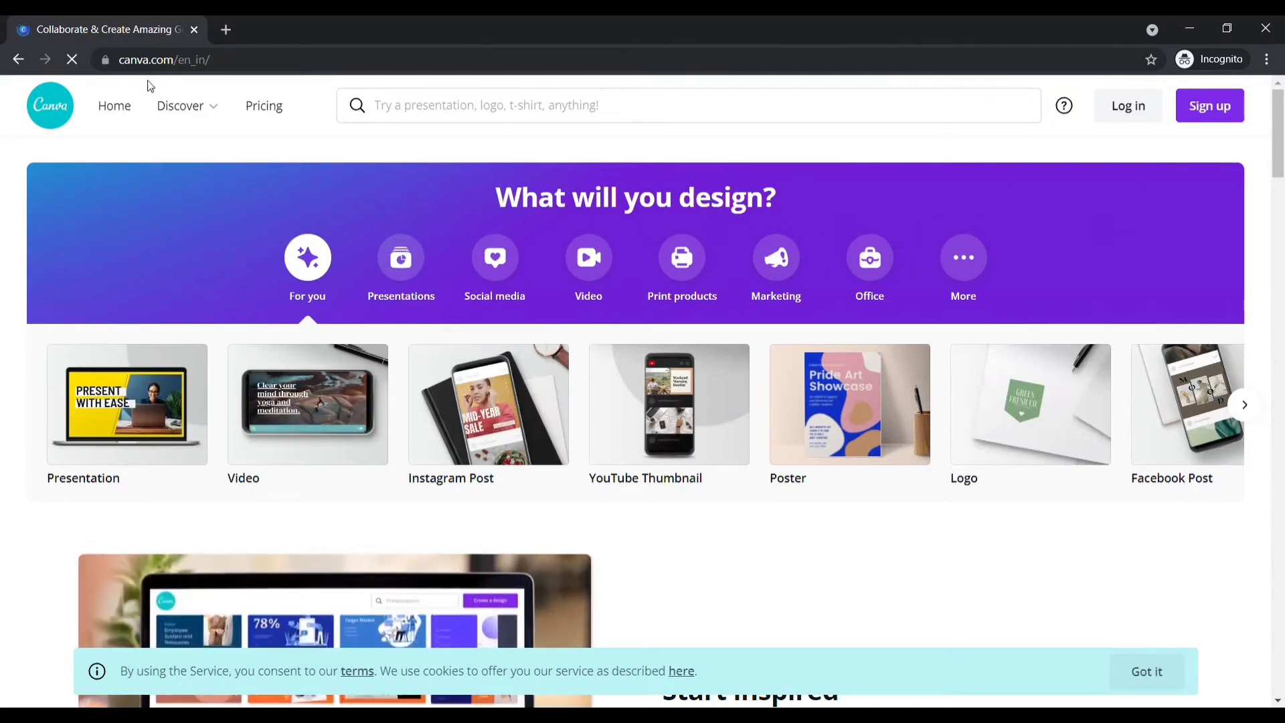
Scroll the home page, then open the Create a design list of formats.
scroll("down", 3)
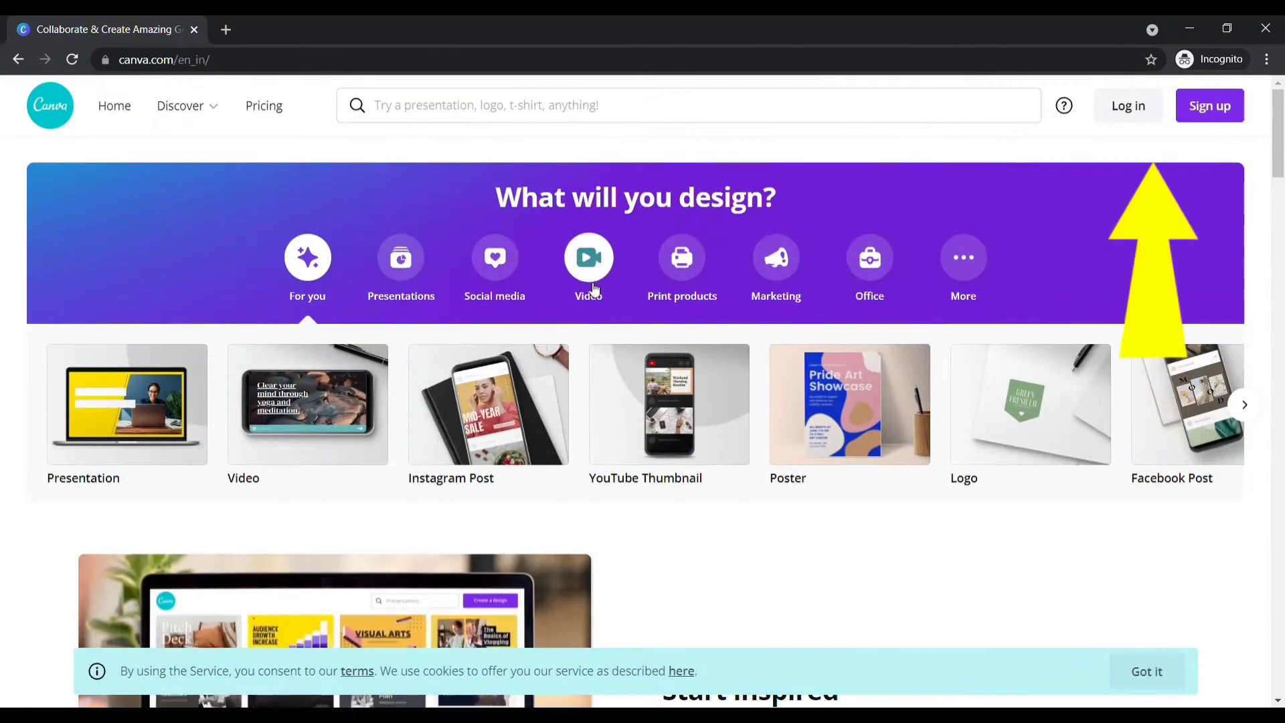
scroll("down", 3)
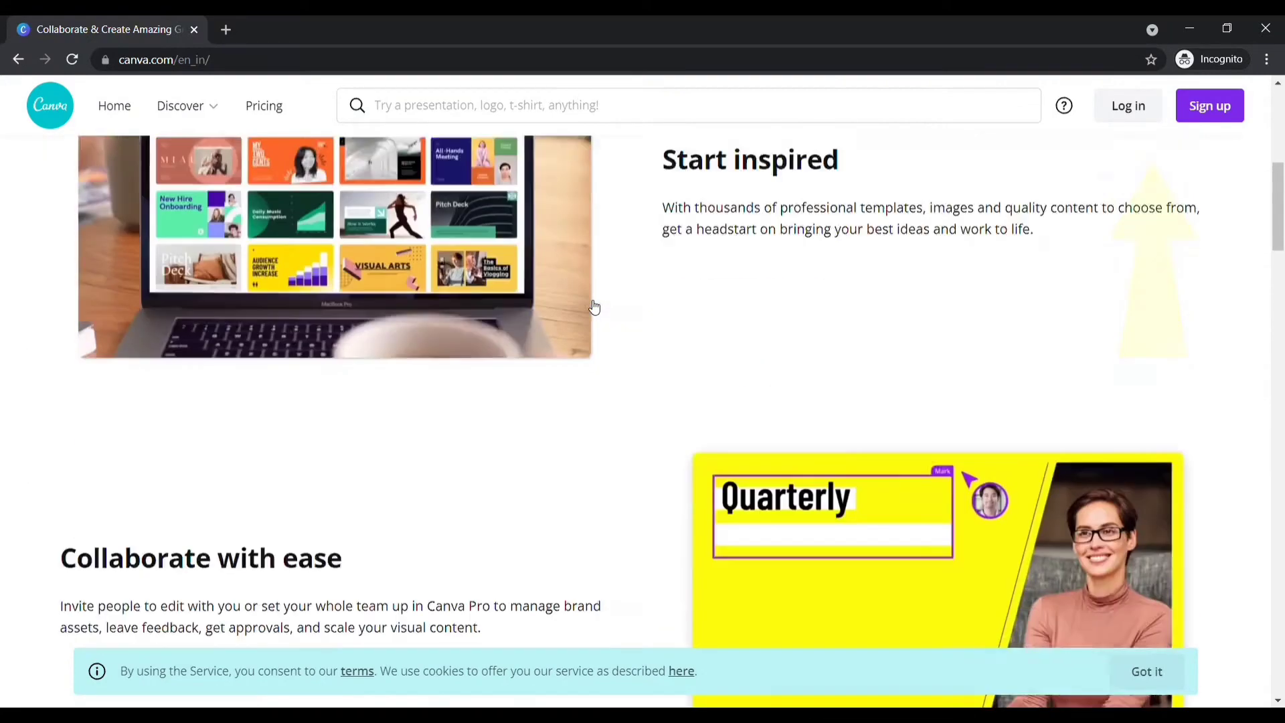
scroll("up", 3)
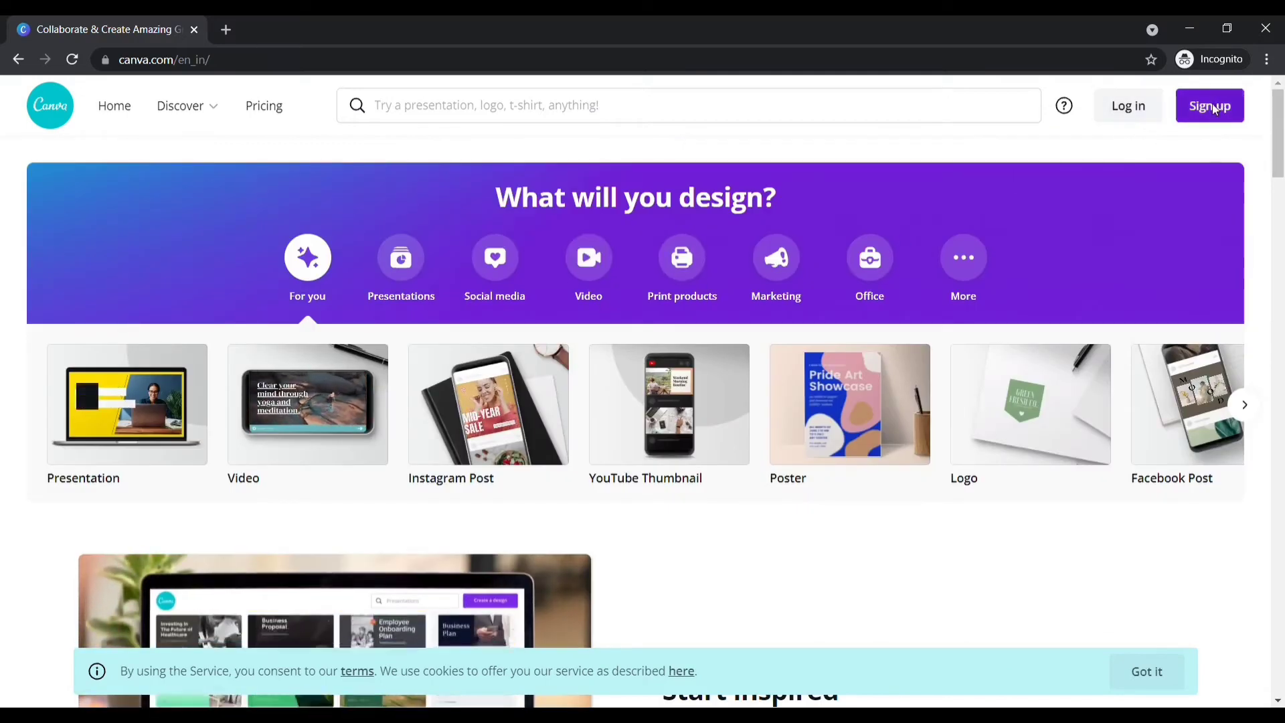
left_click(1208, 105)
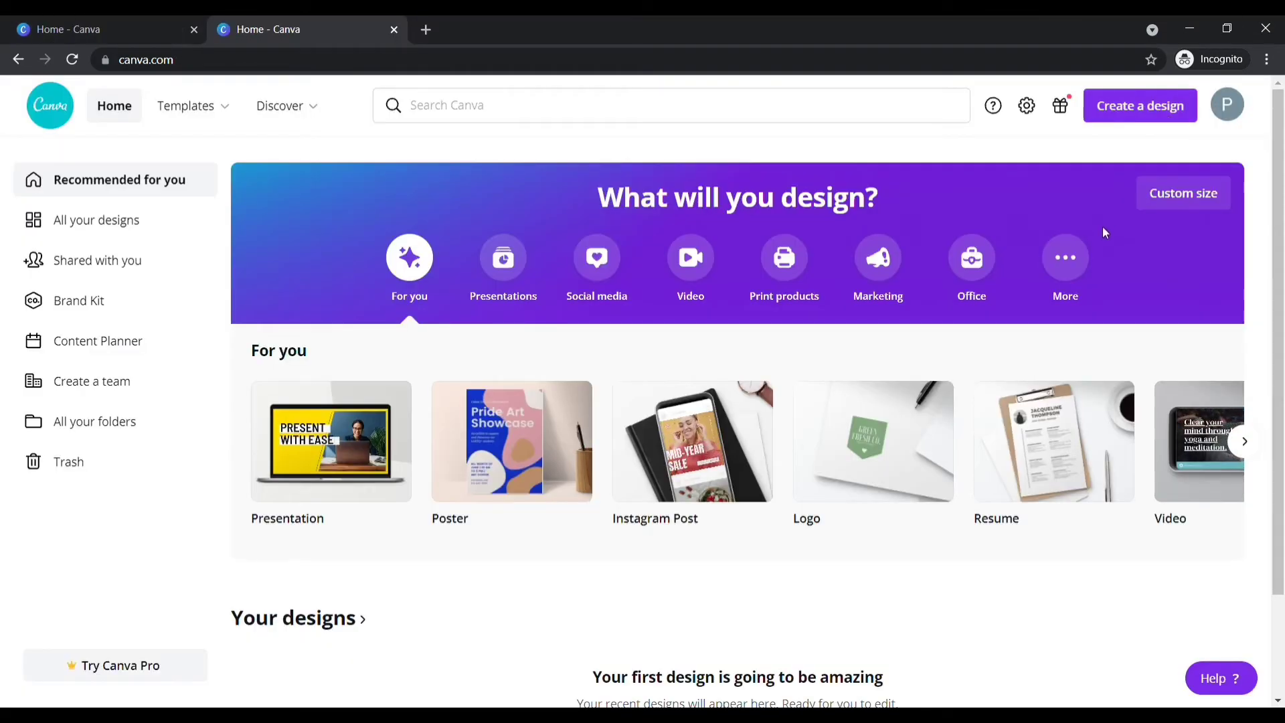
left_click(1140, 105)
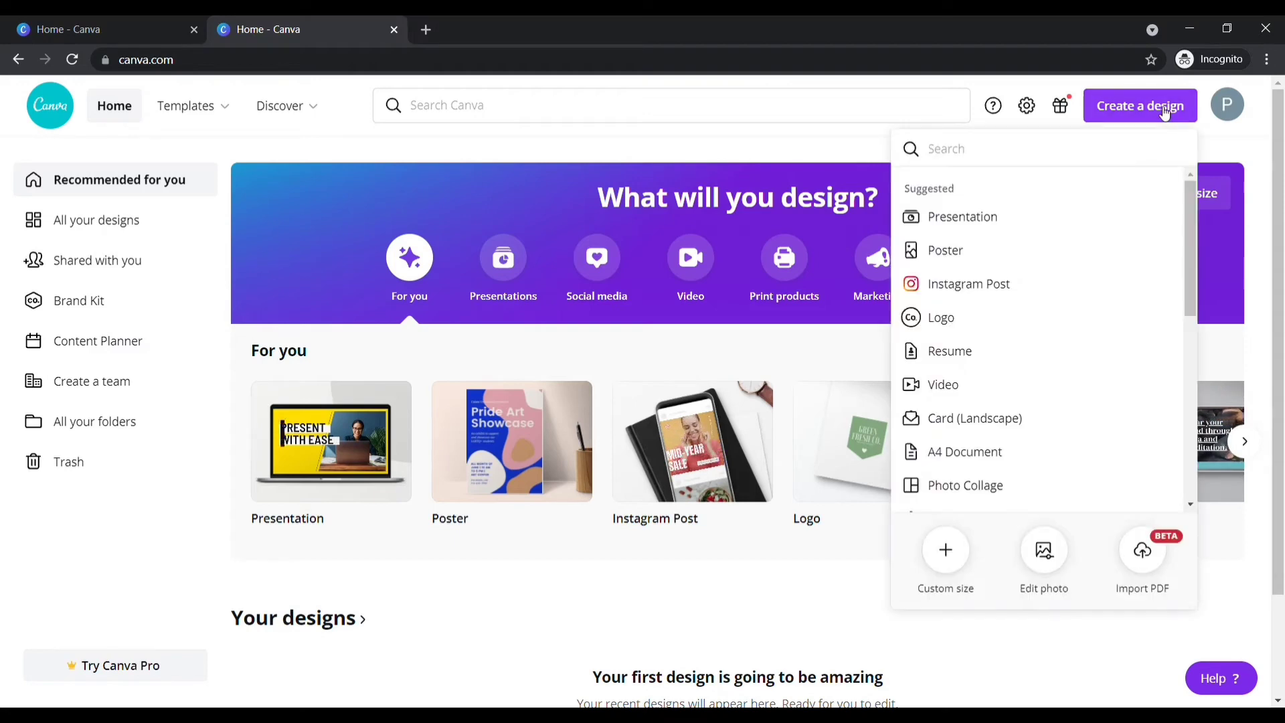
mouse_move(1044, 550)
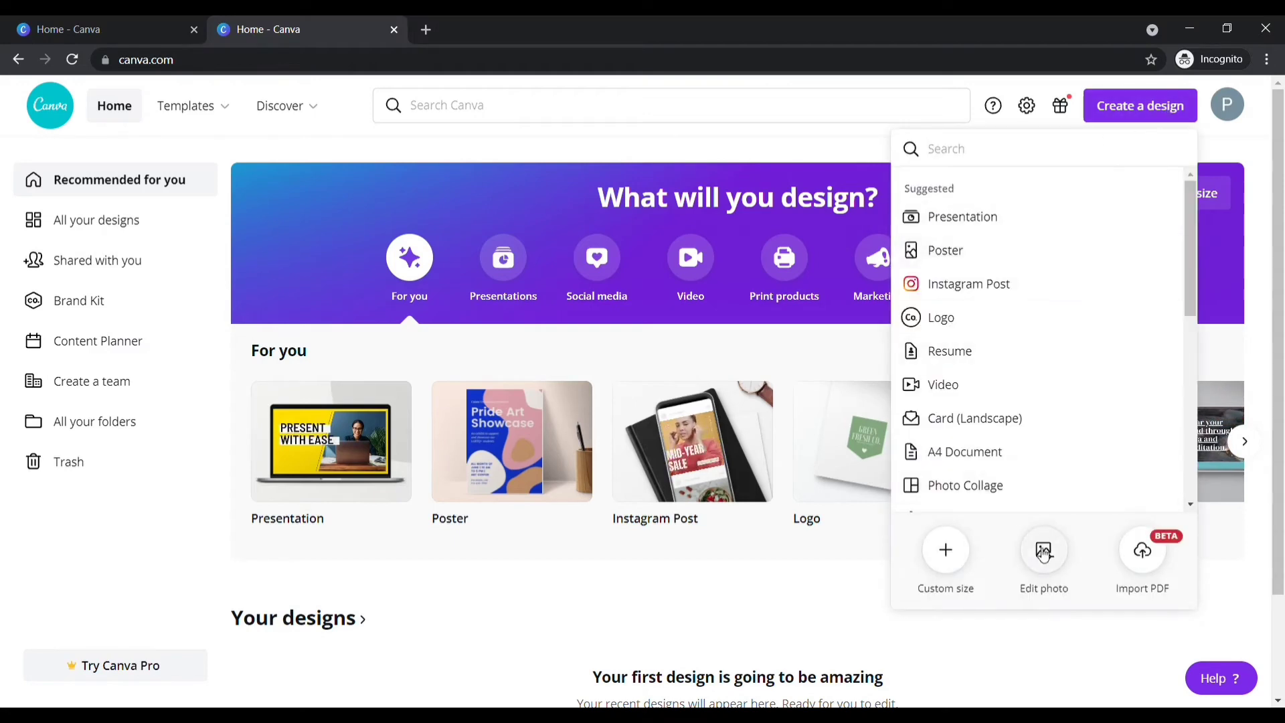
mouse_move(1033, 543)
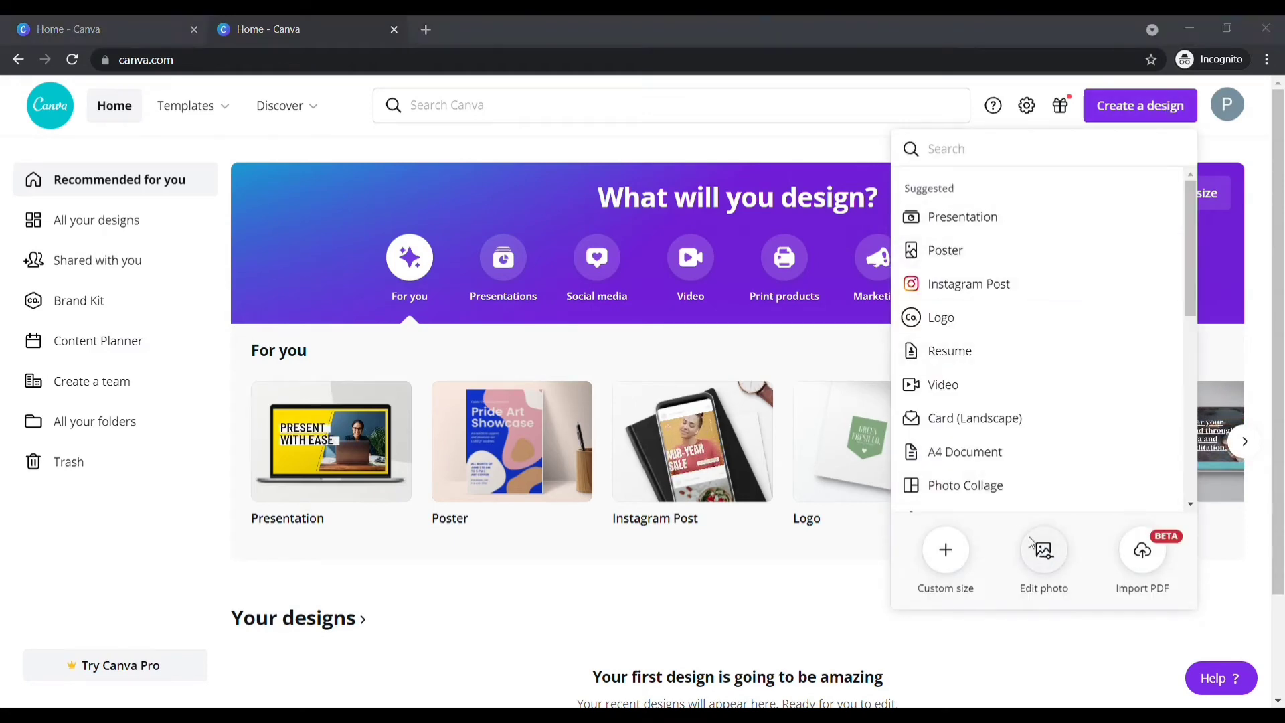
mouse_move(447, 150)
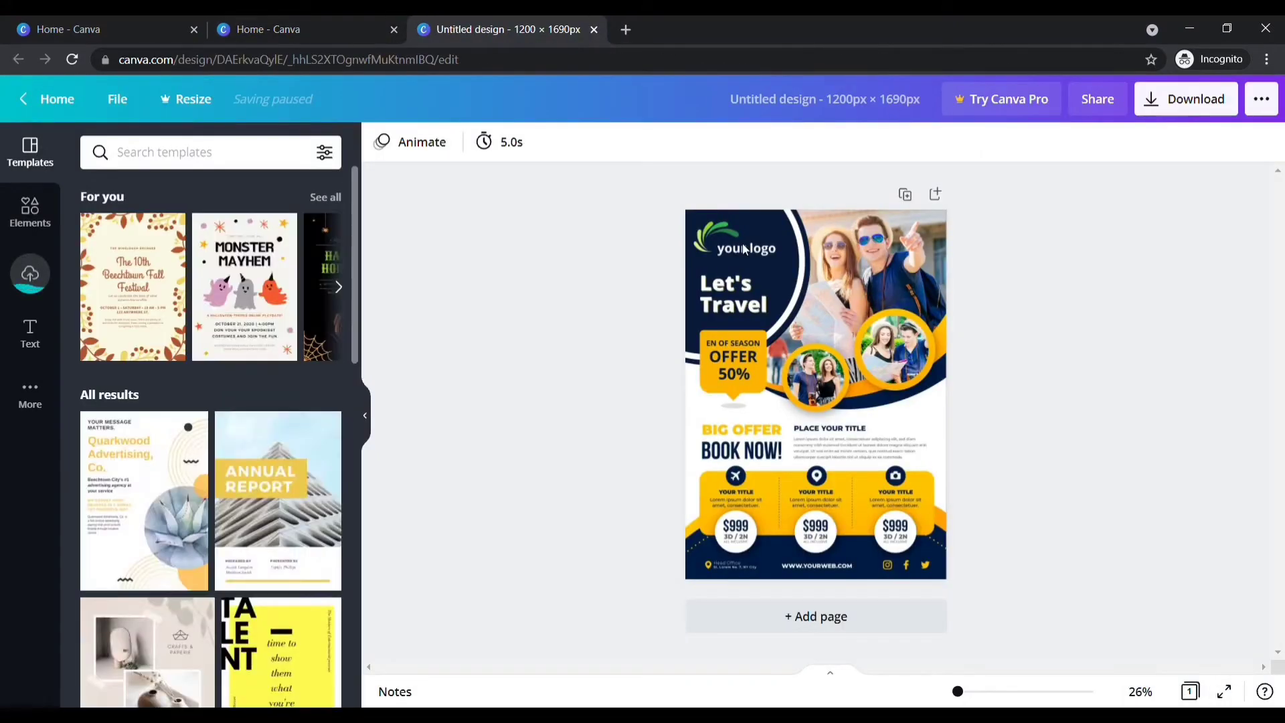
mouse_move(963, 616)
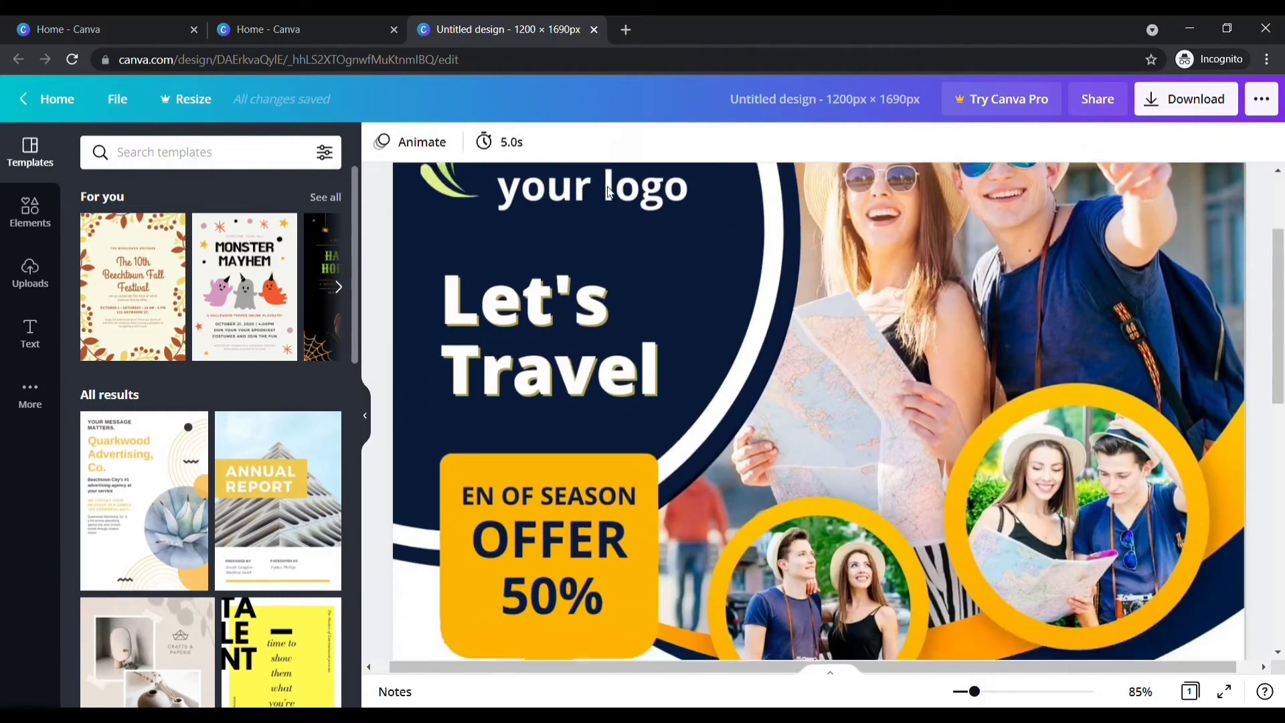
Scroll the new Let's Travel flyer design to enlarge its top half.
scroll("down", 3)
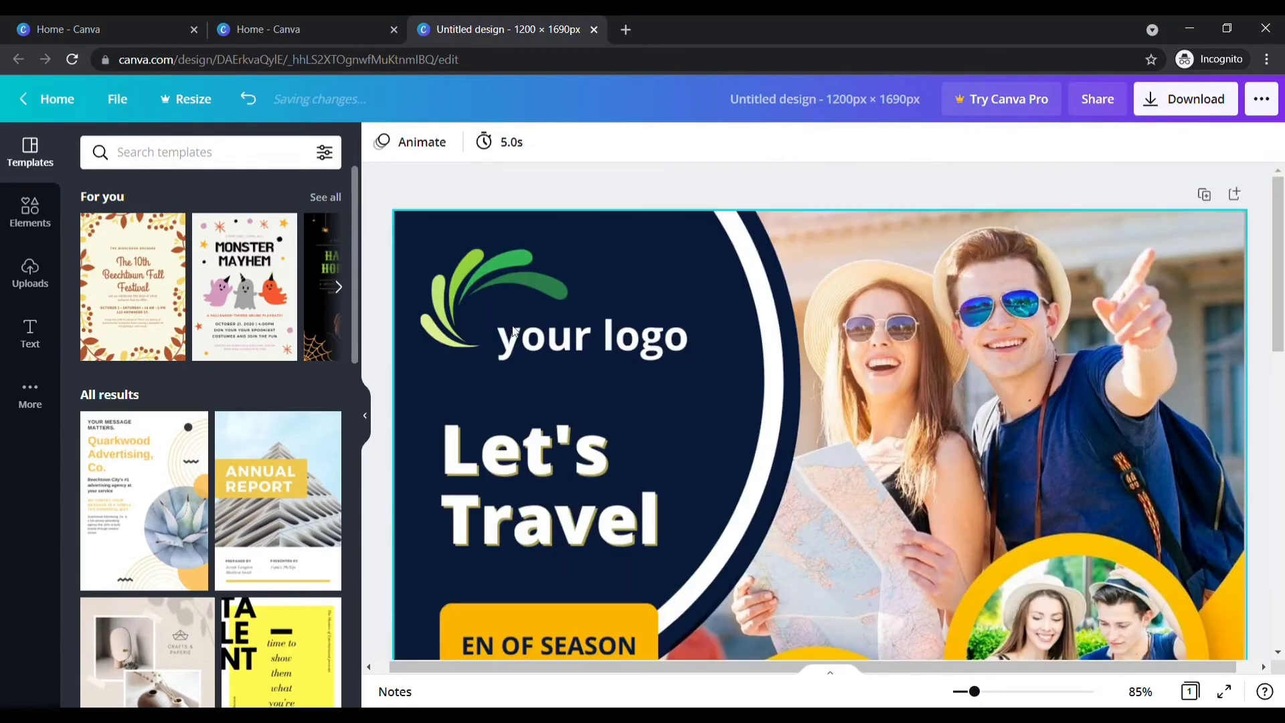
mouse_move(549, 364)
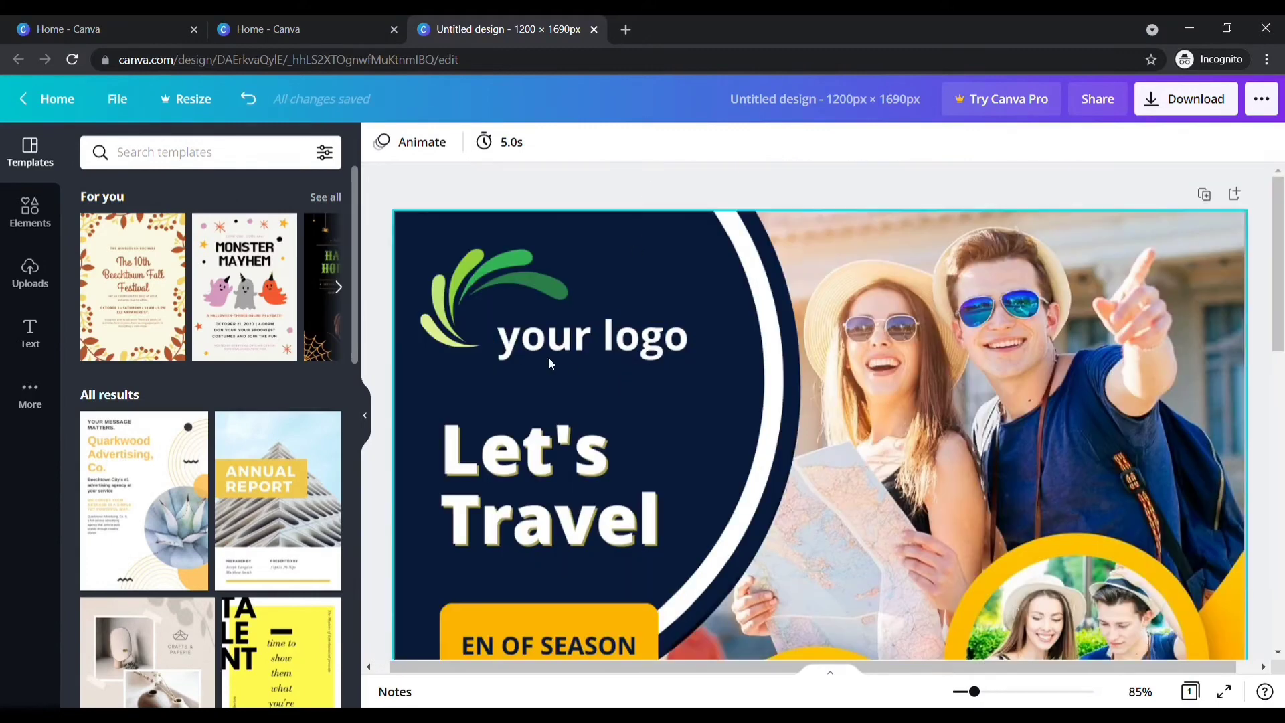
mouse_move(132, 285)
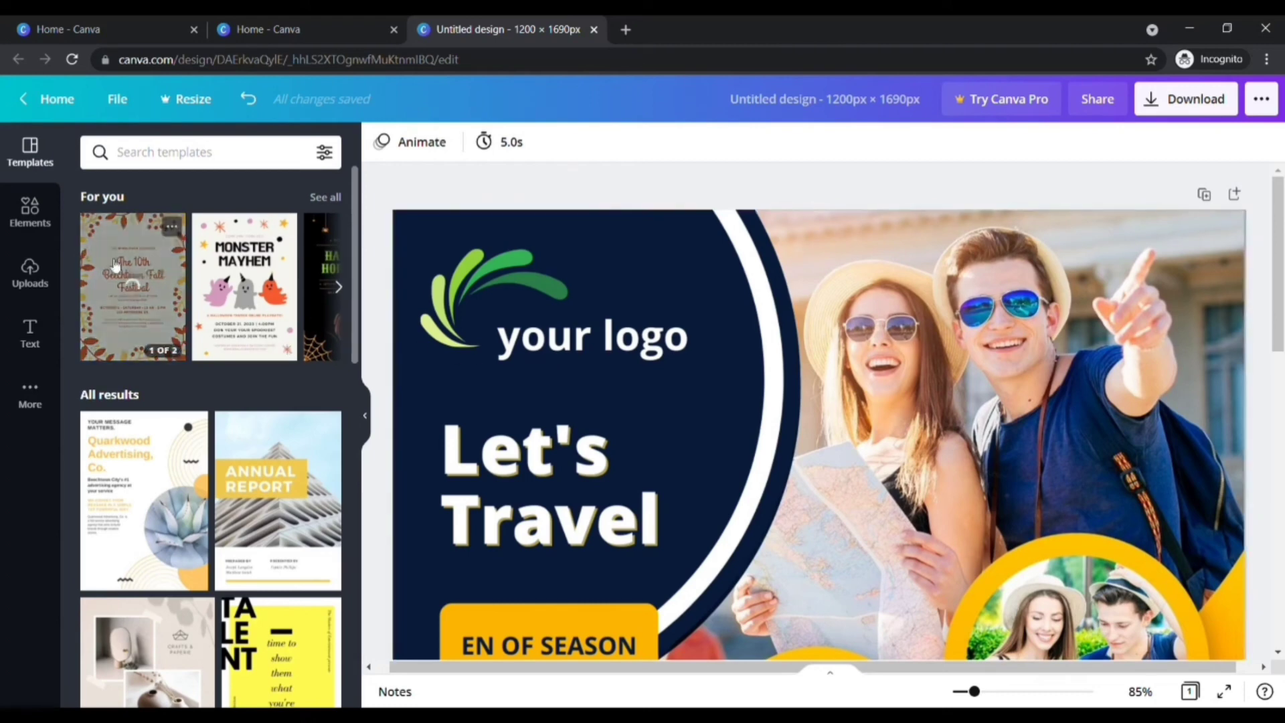
Add a square from Lines & Shapes and place it over the 'your logo' placeholder.
left_click(30, 211)
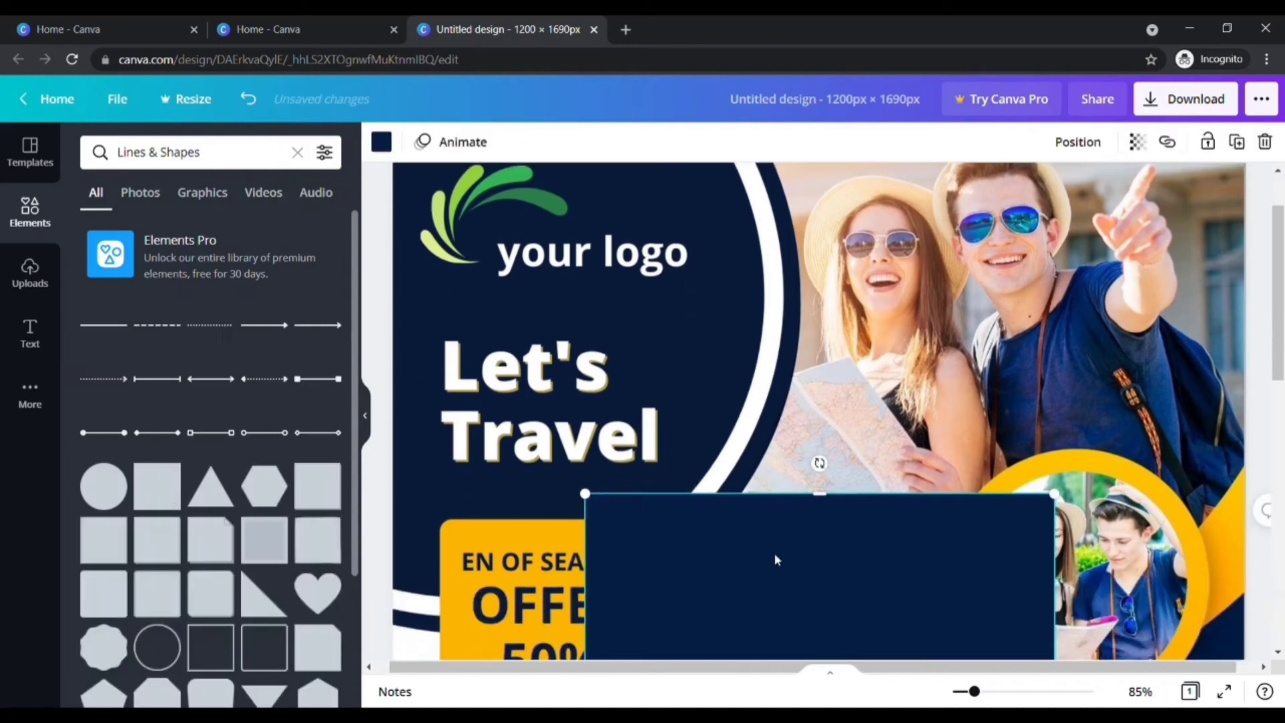
scroll("down", 3)
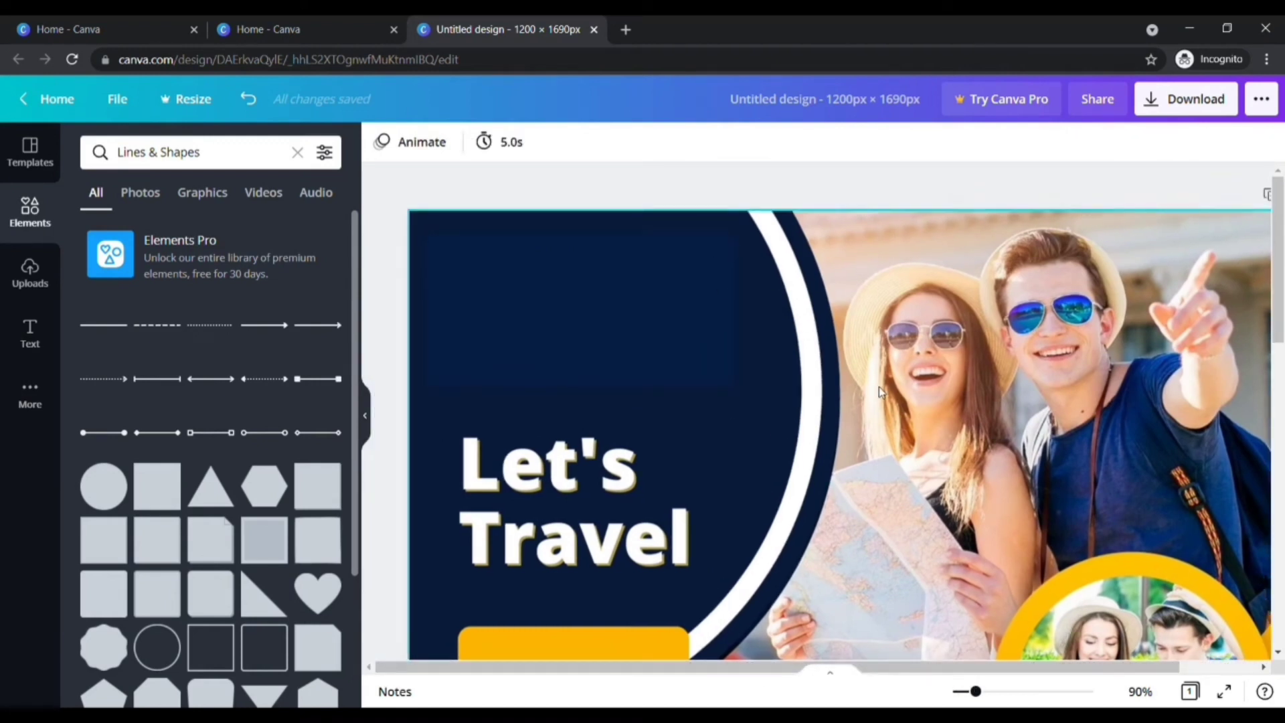
left_click(580, 322)
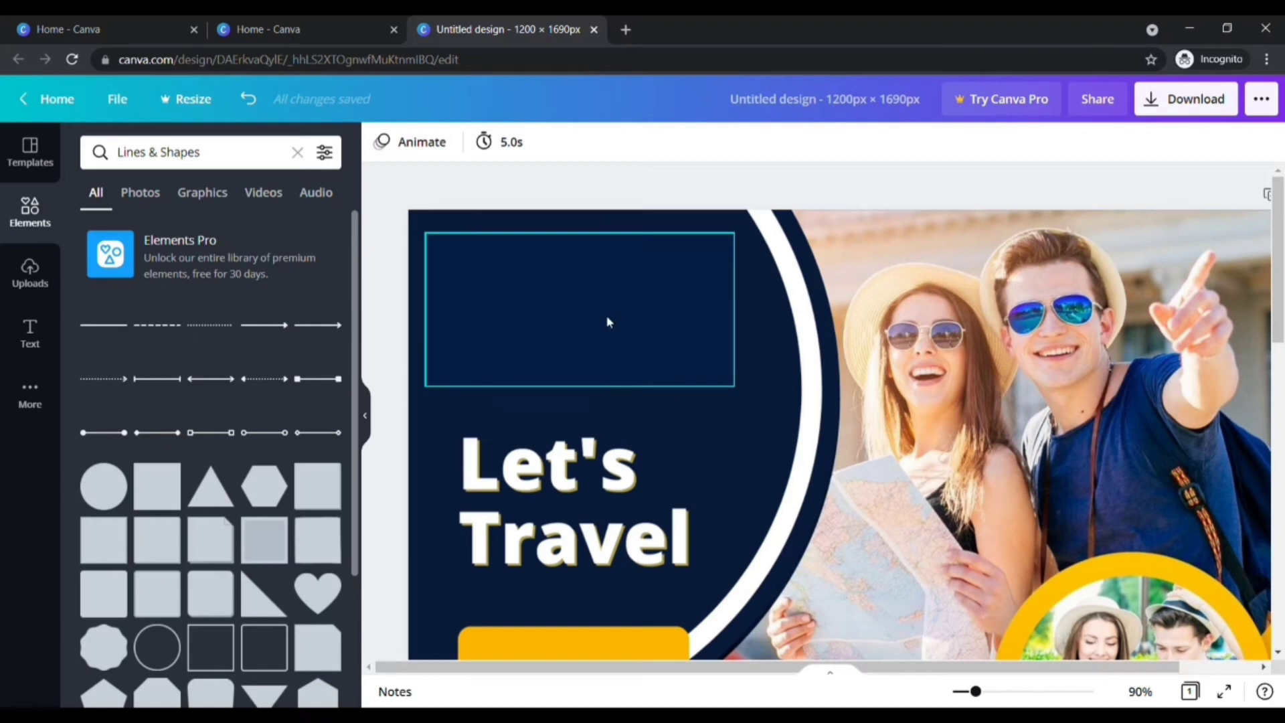
left_click(580, 307)
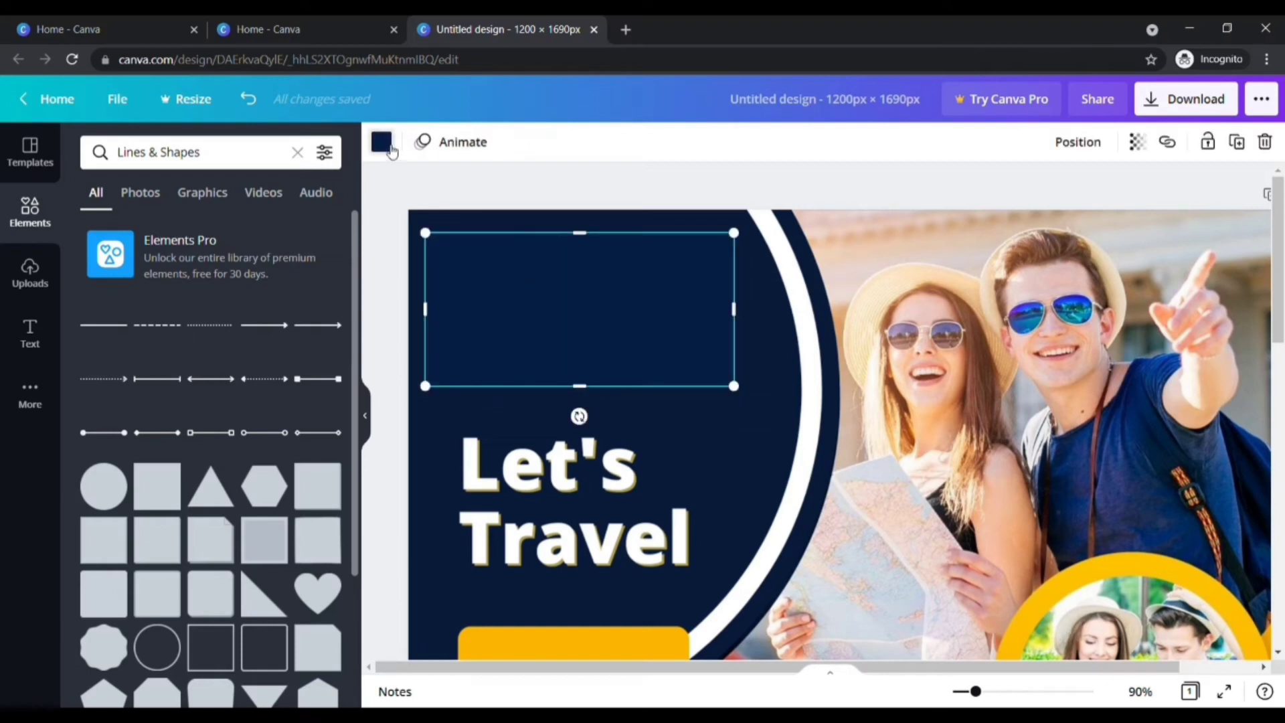
Colour the covering rectangle custom navy #081937 and close the colour picker.
left_click(381, 141)
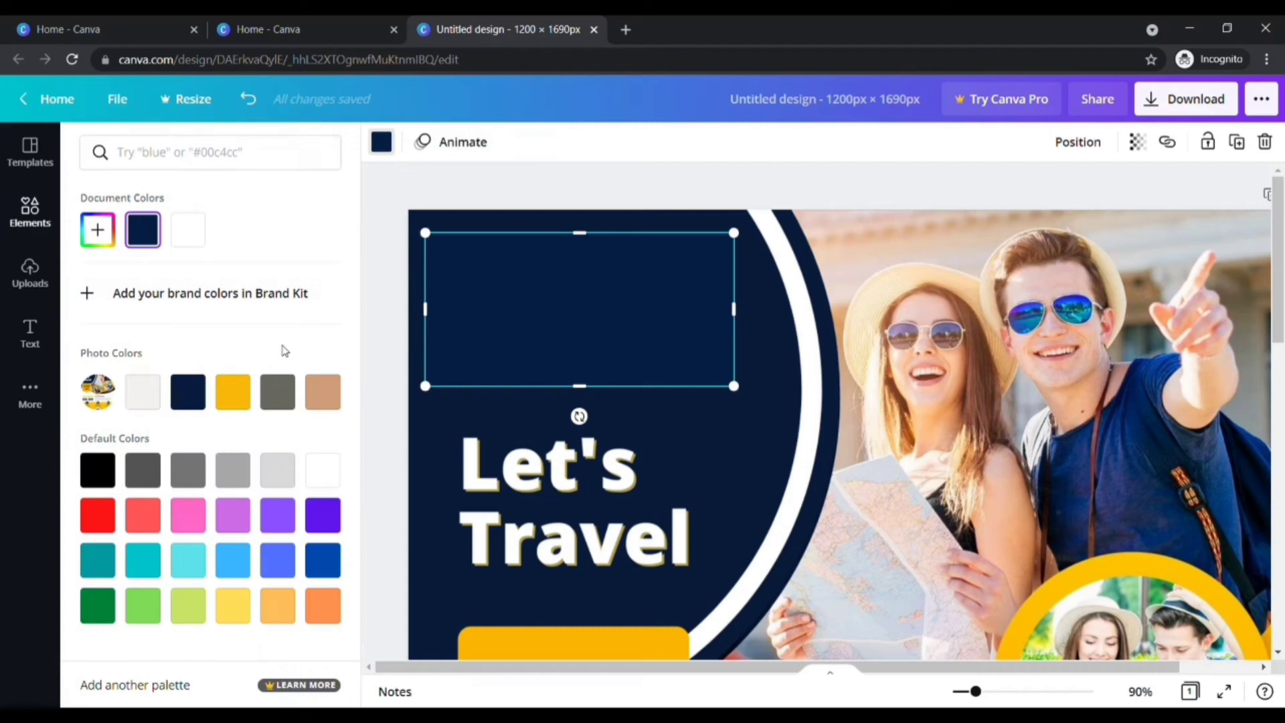
mouse_move(232, 391)
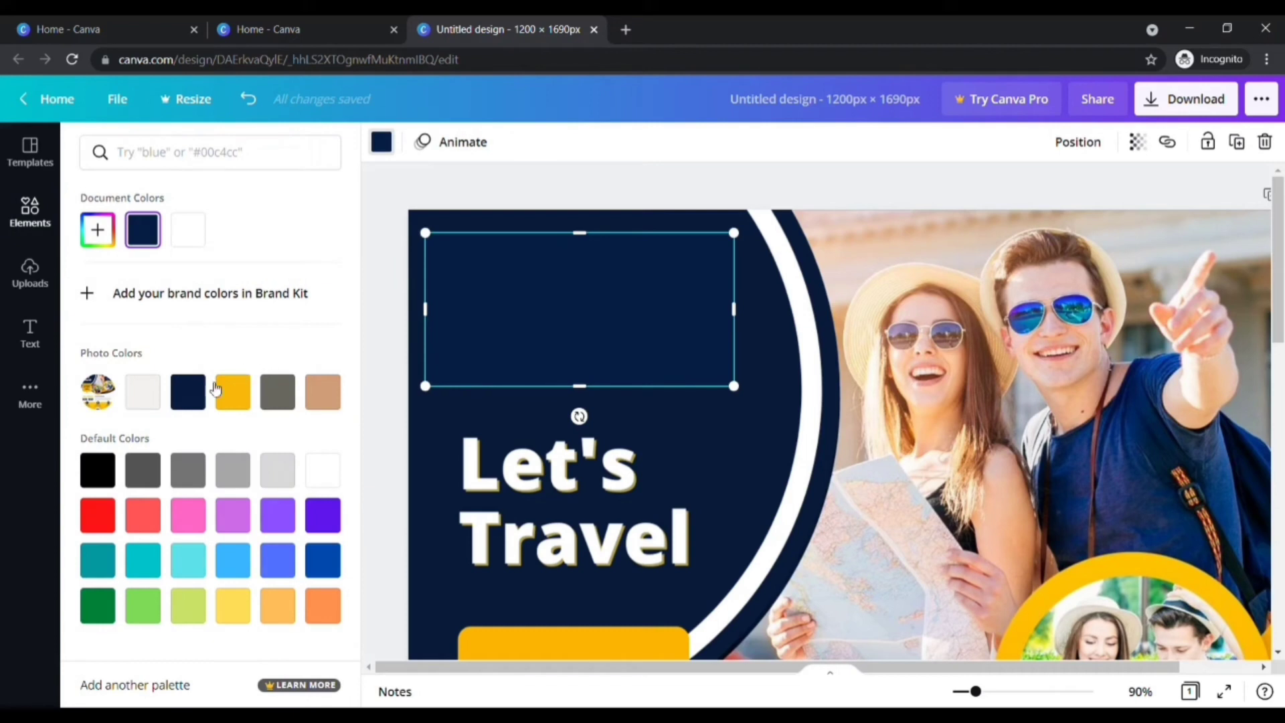
left_click(187, 392)
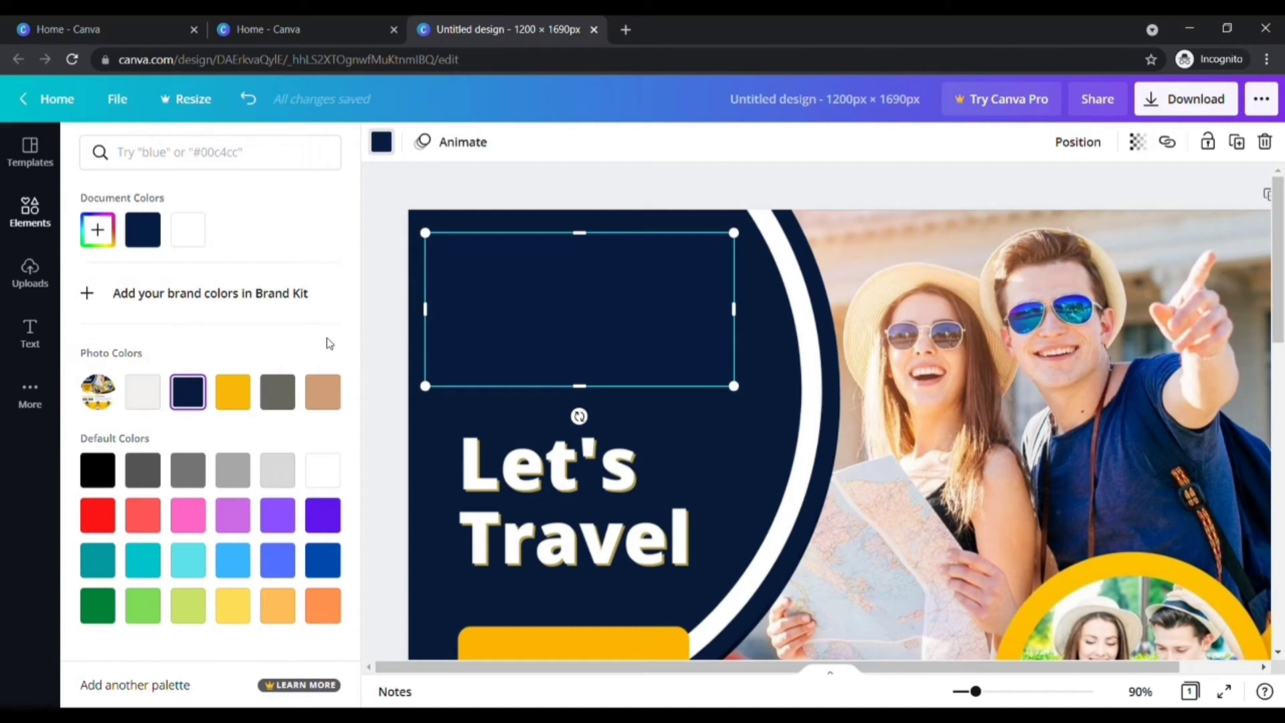
mouse_move(443, 320)
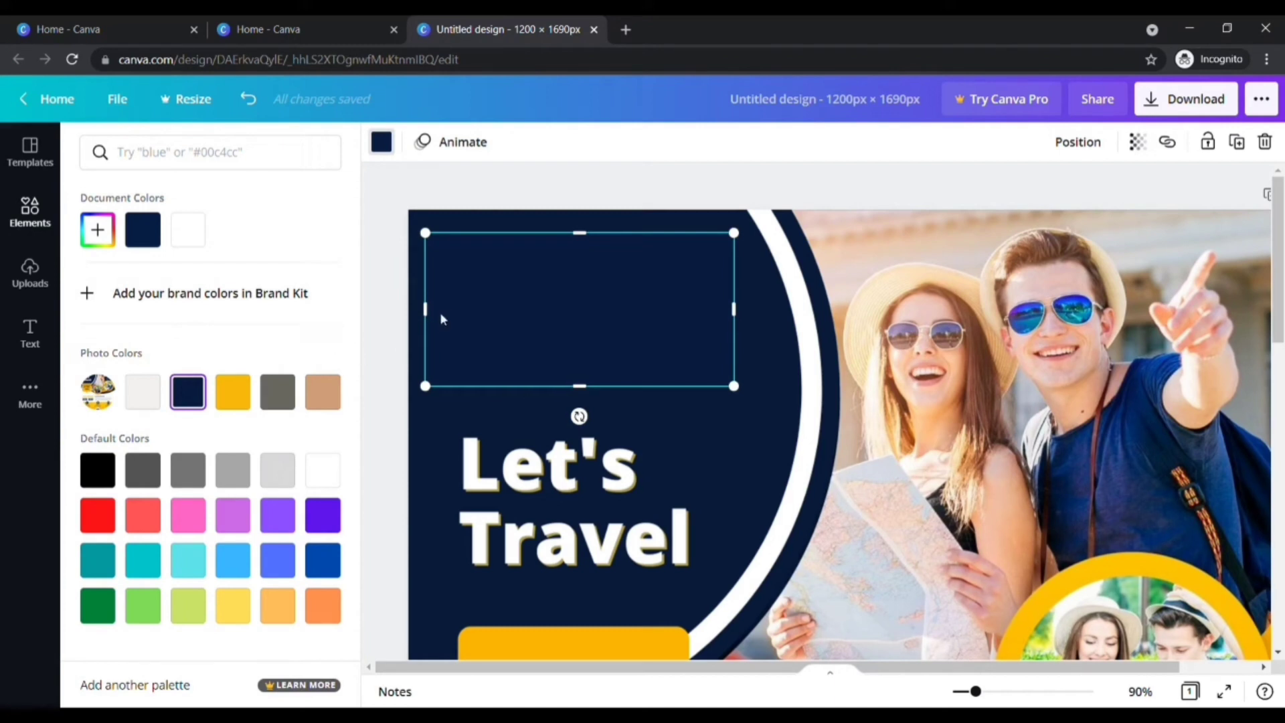
mouse_move(925, 190)
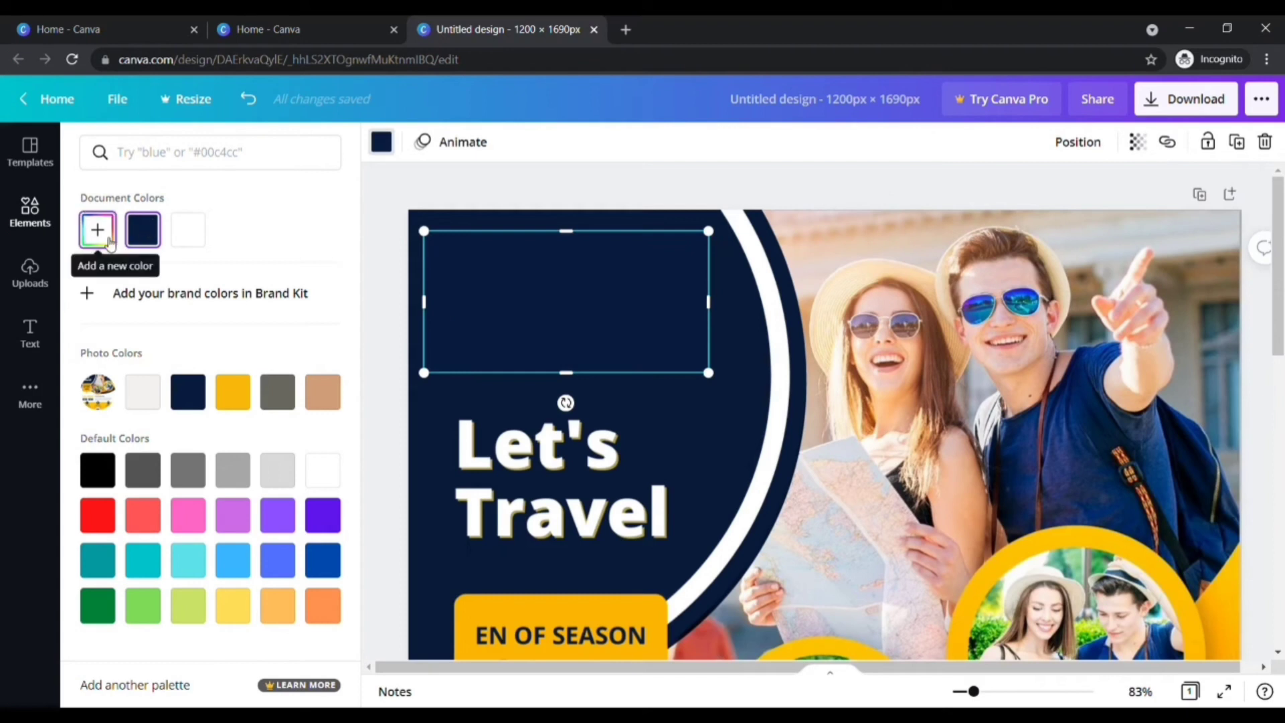
left_click(142, 230)
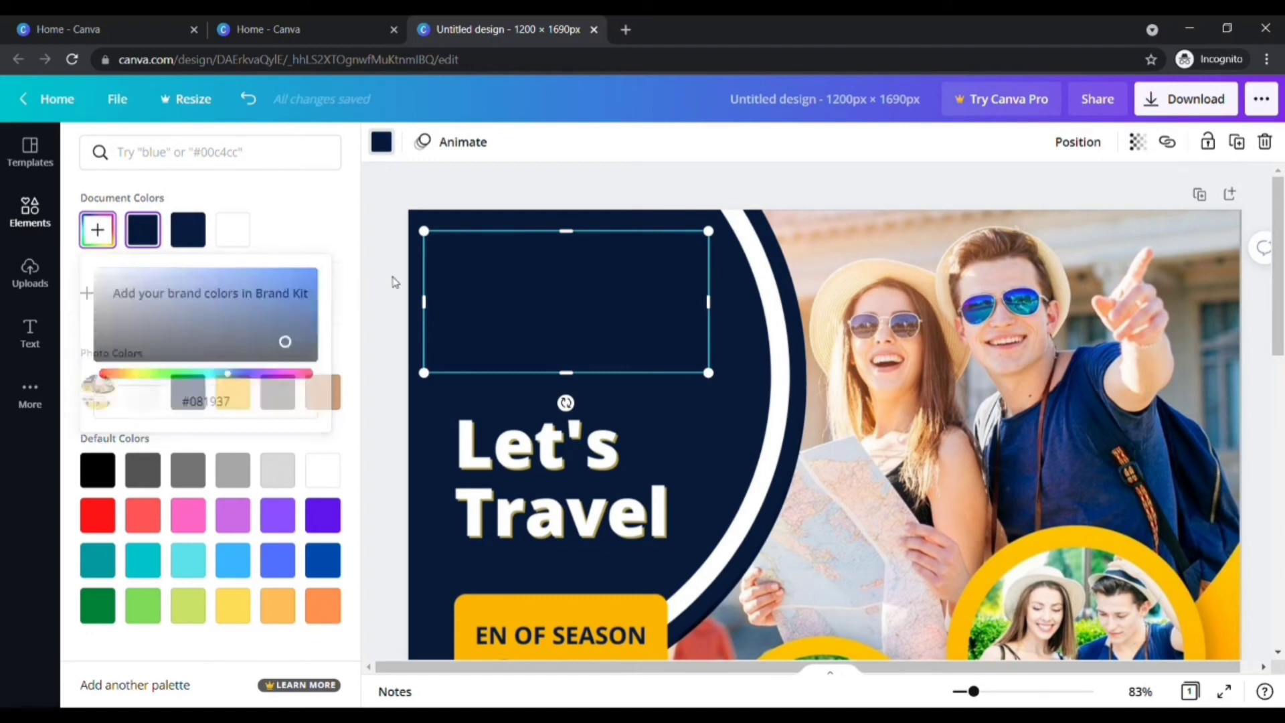
left_click(29, 213)
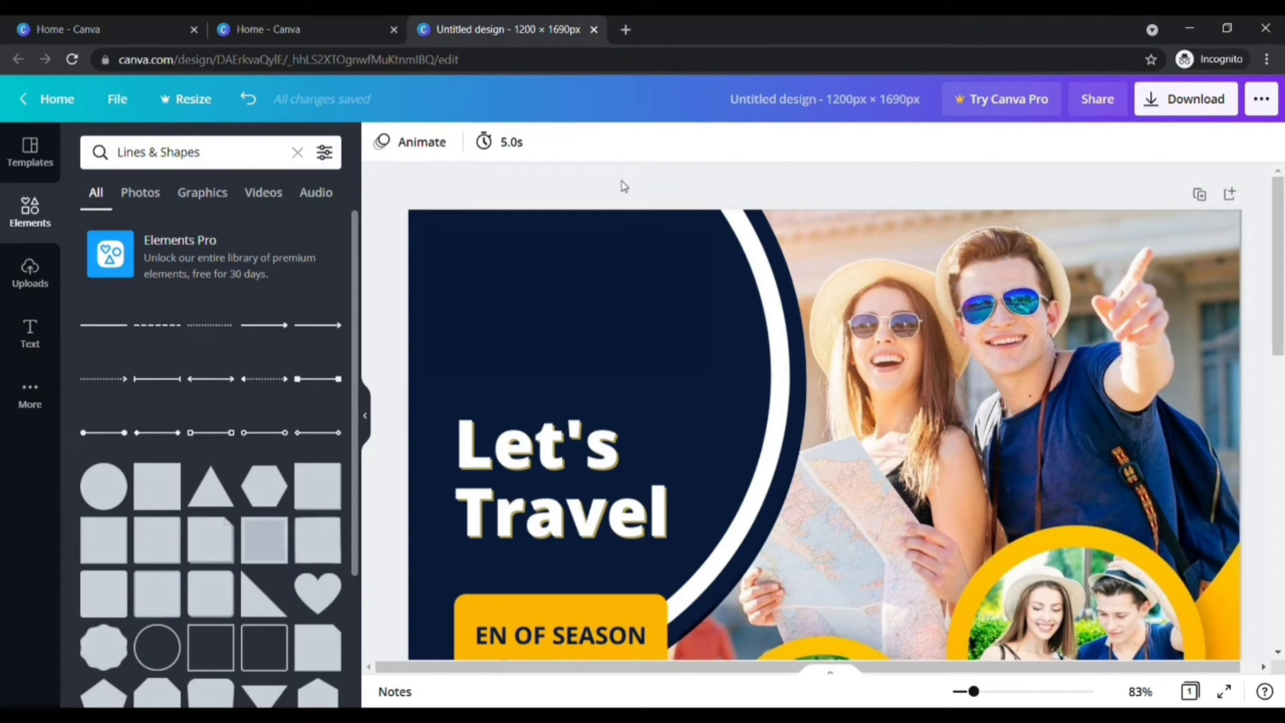
Place the uploaded circular Travel logo in the flyer's top-left corner.
left_click(29, 273)
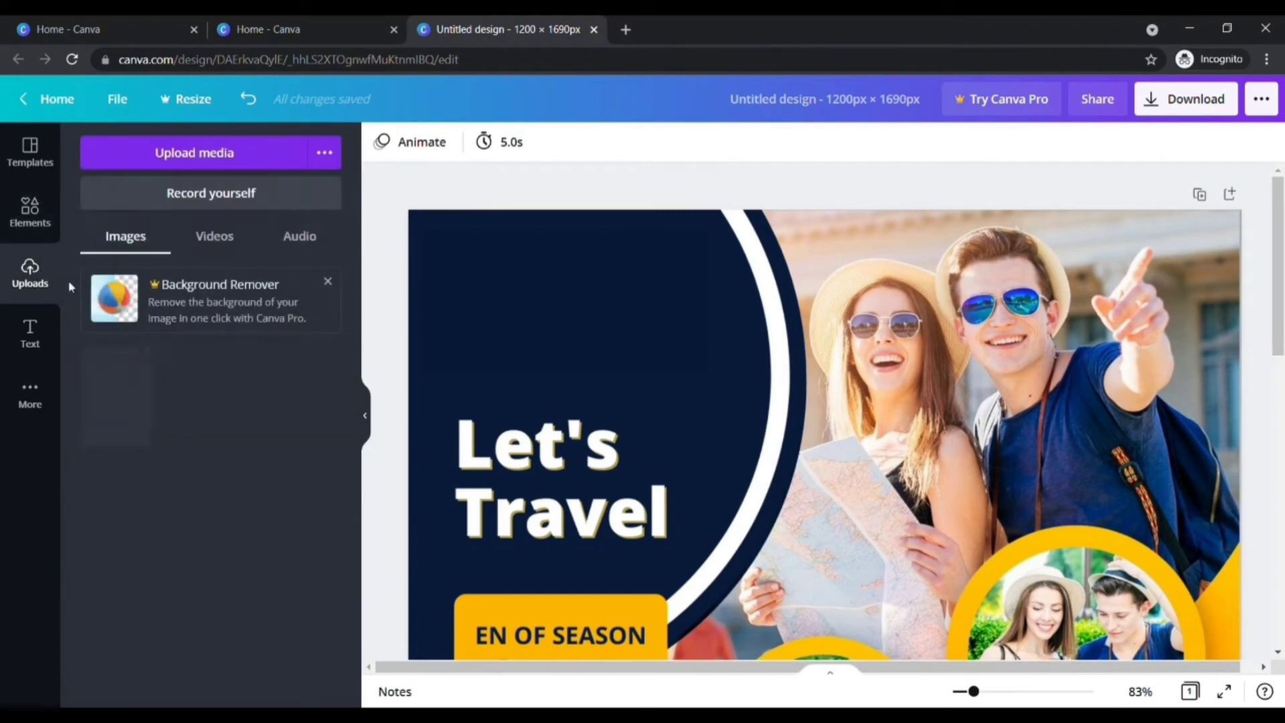
left_click(194, 153)
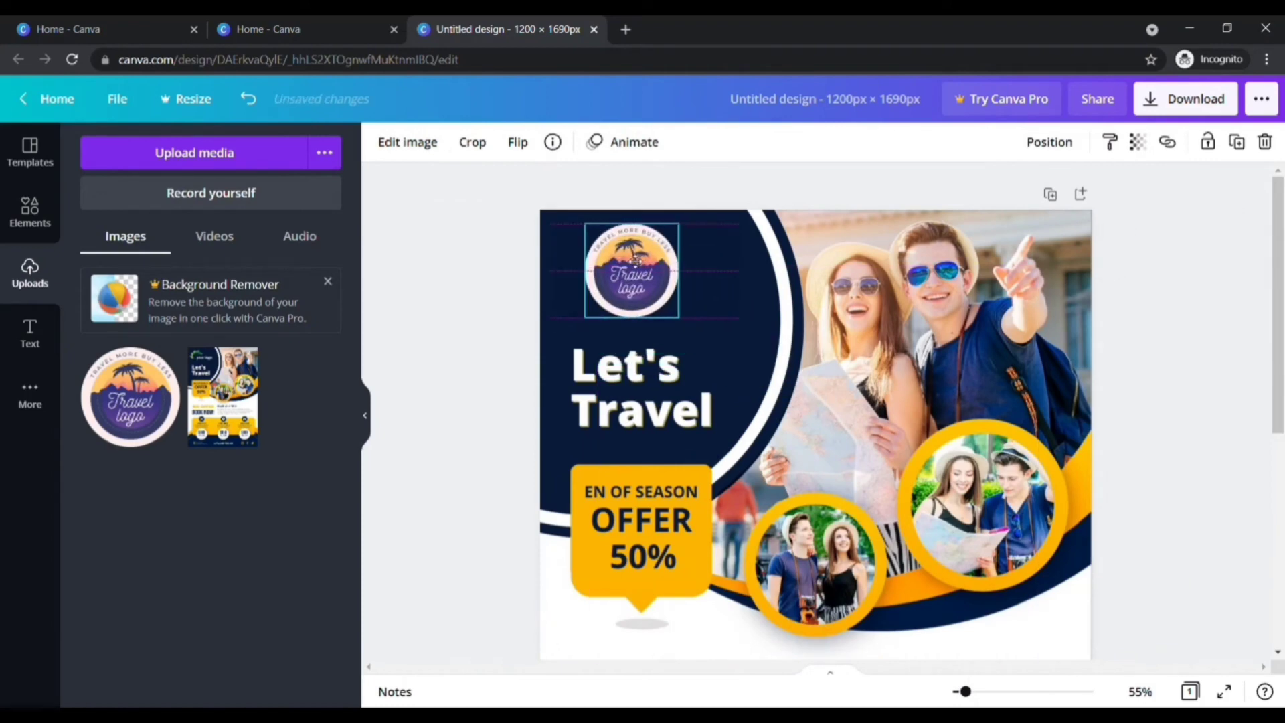
left_click(519, 311)
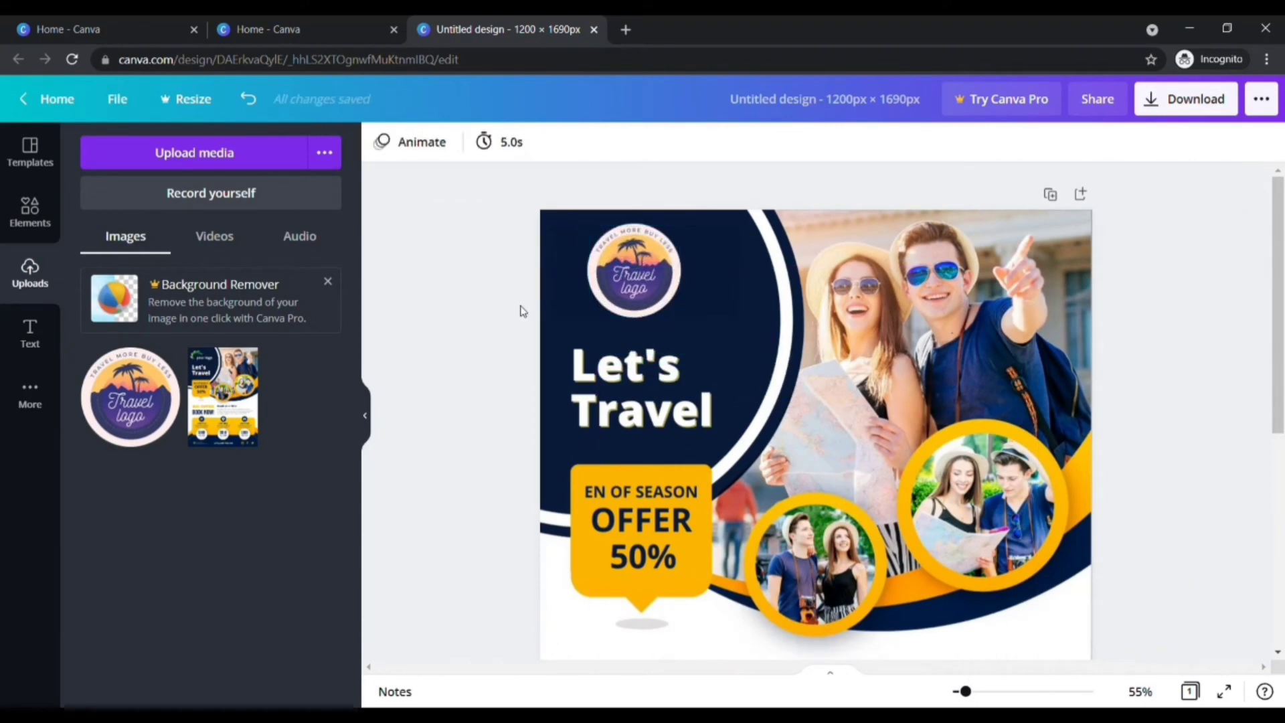
scroll("down", 3)
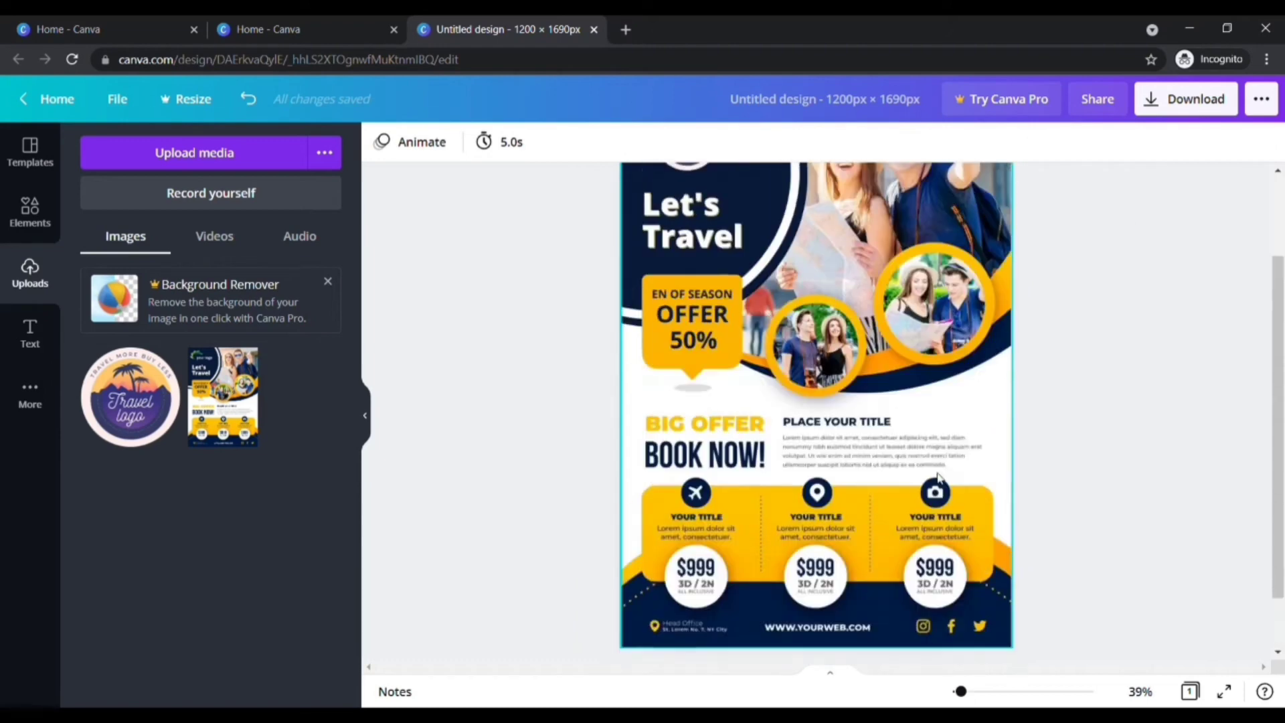
Delete the badge's 50% text and bring up the Text panel.
scroll("up", 3)
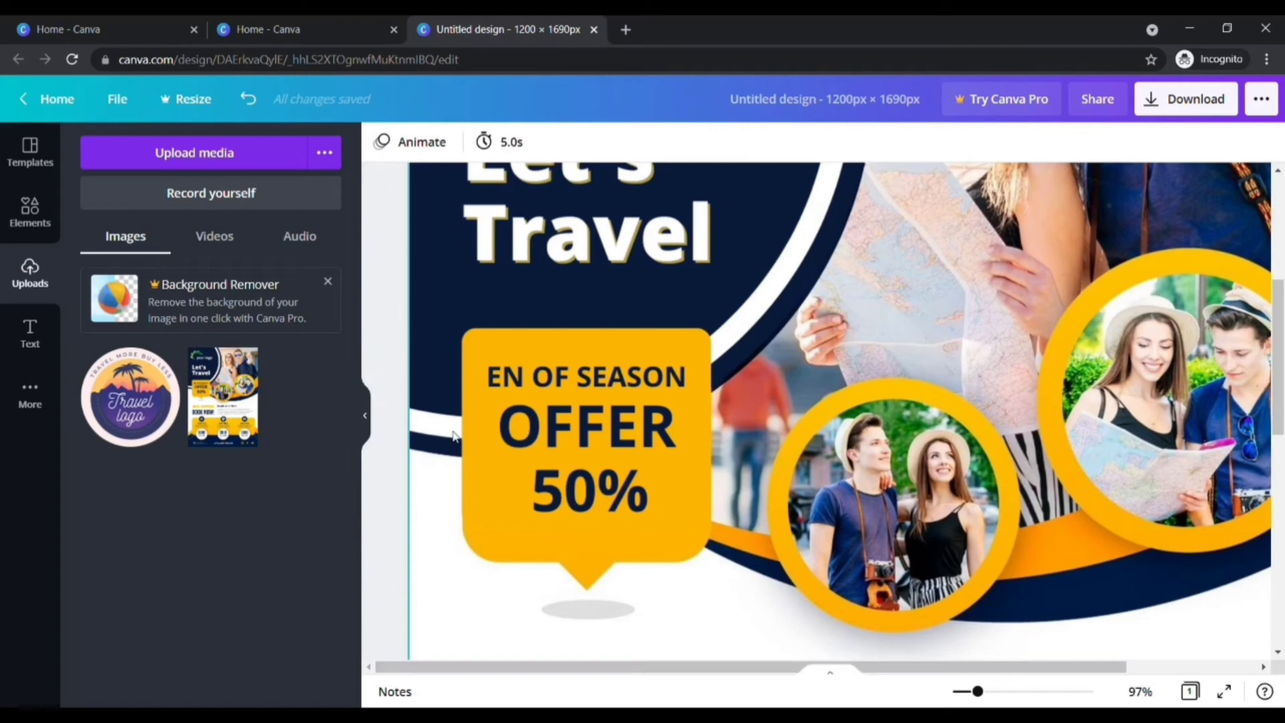
left_click(30, 212)
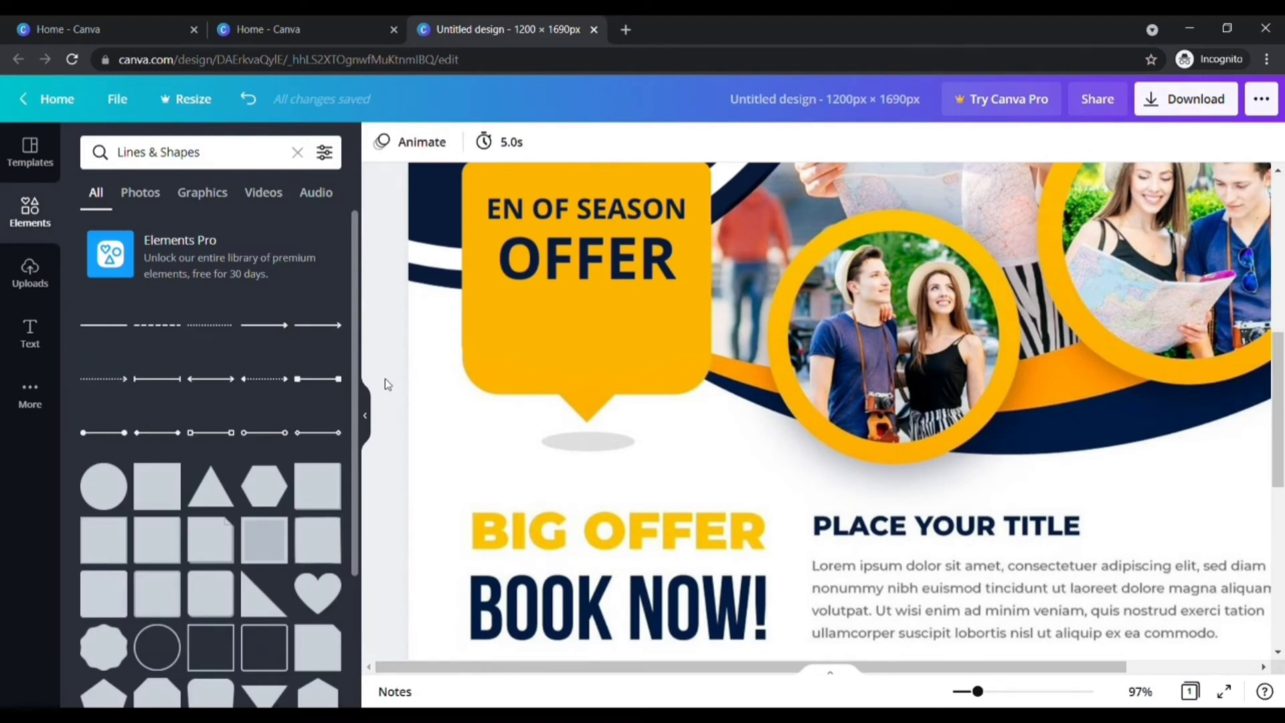
left_click(29, 332)
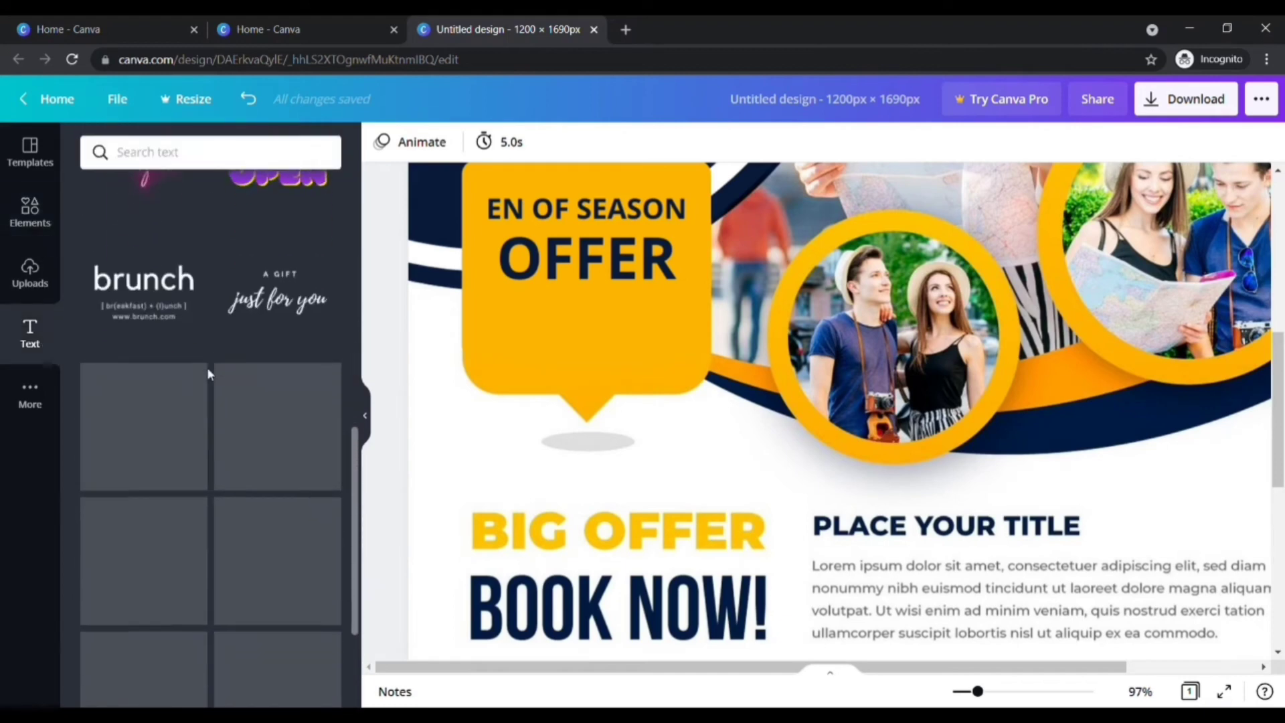
Add a heading reading 60% and position it under OFFER in the badge.
scroll("down", 3)
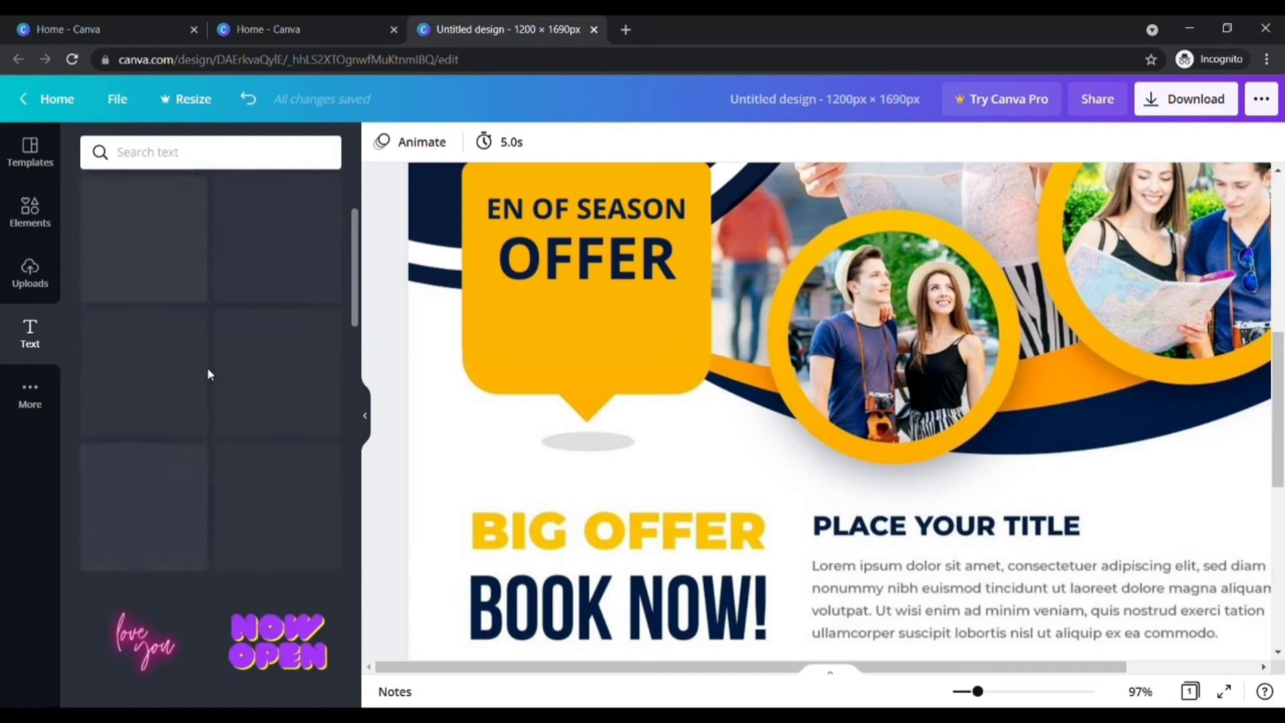
left_click(29, 335)
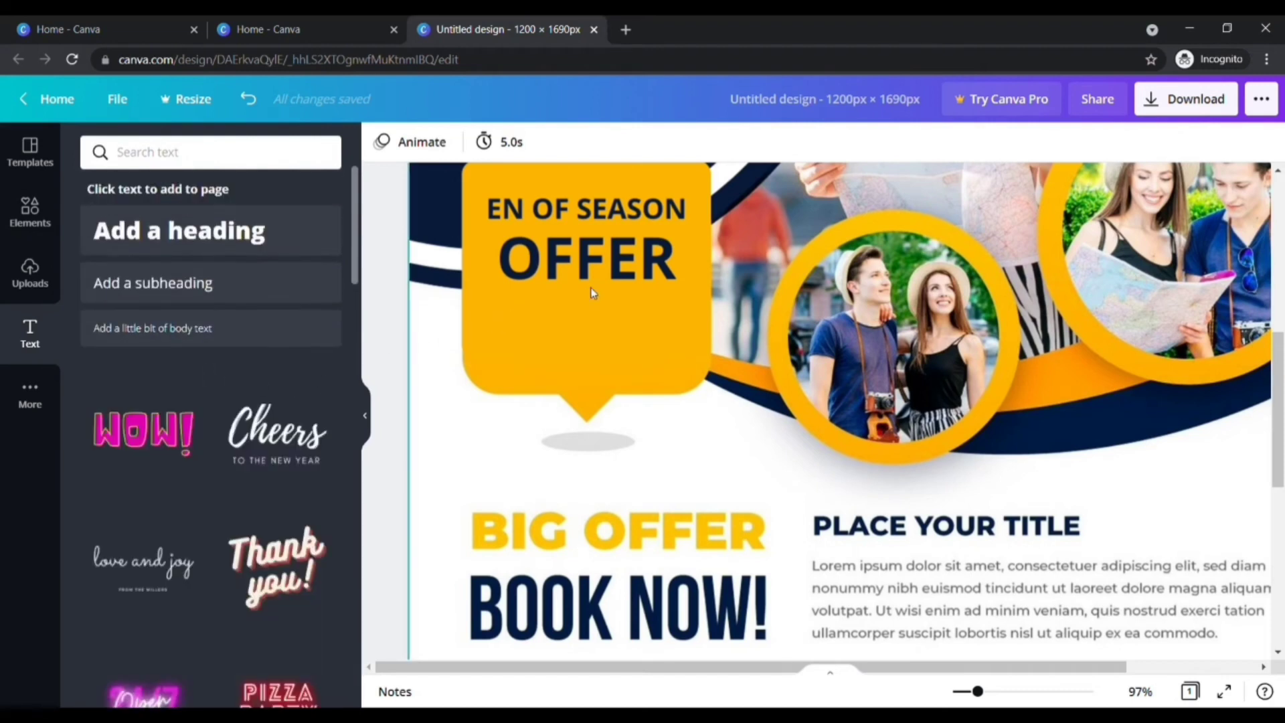
mouse_move(298, 238)
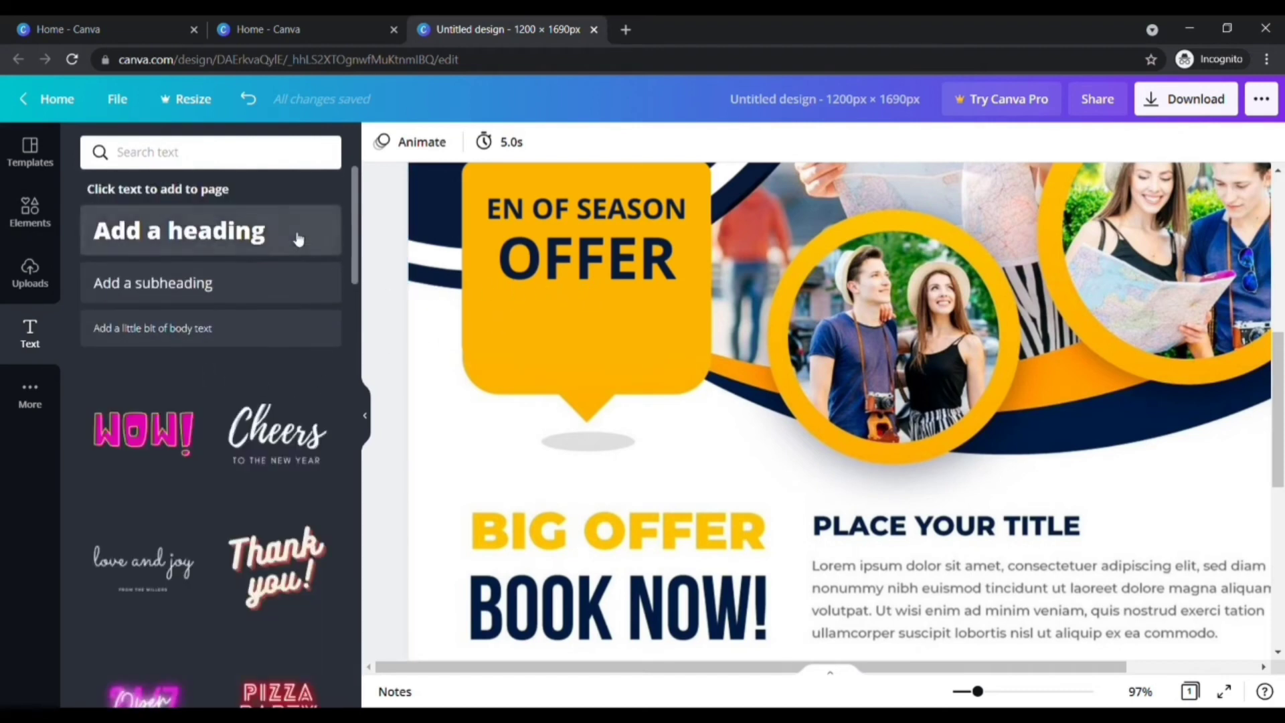
left_click(179, 230)
type("60")
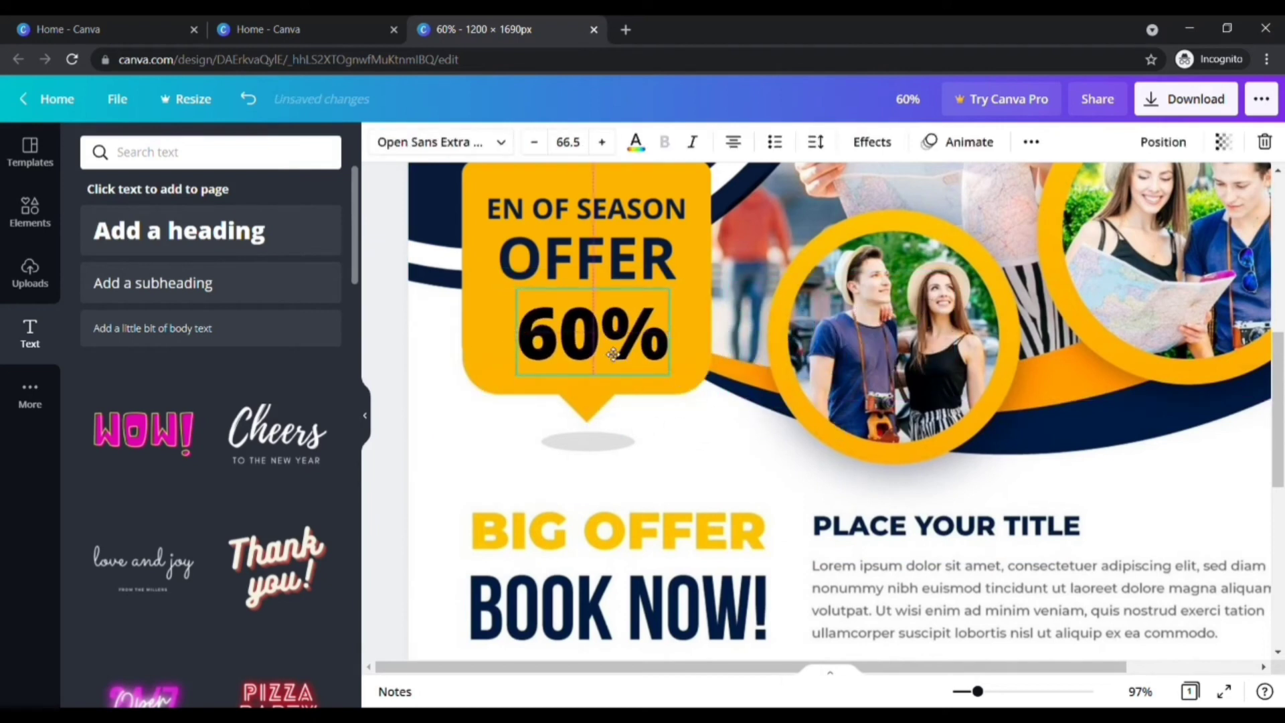
left_click(656, 497)
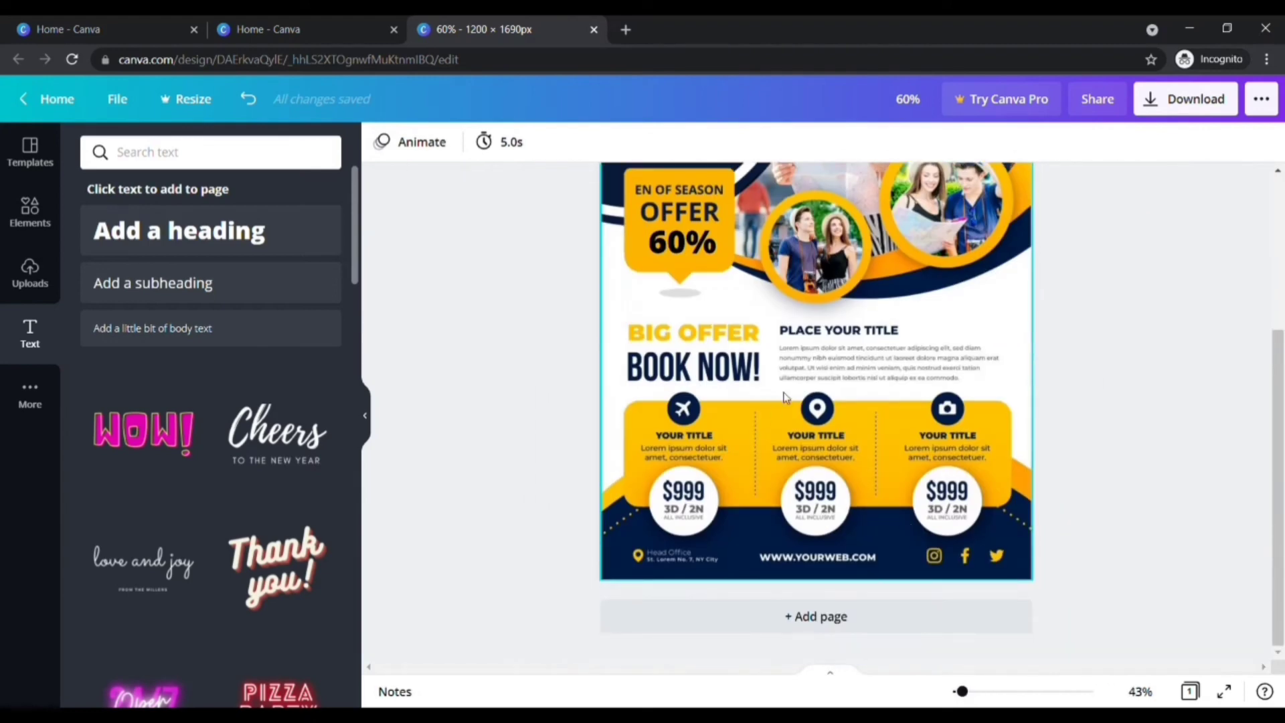
mouse_move(1000, 391)
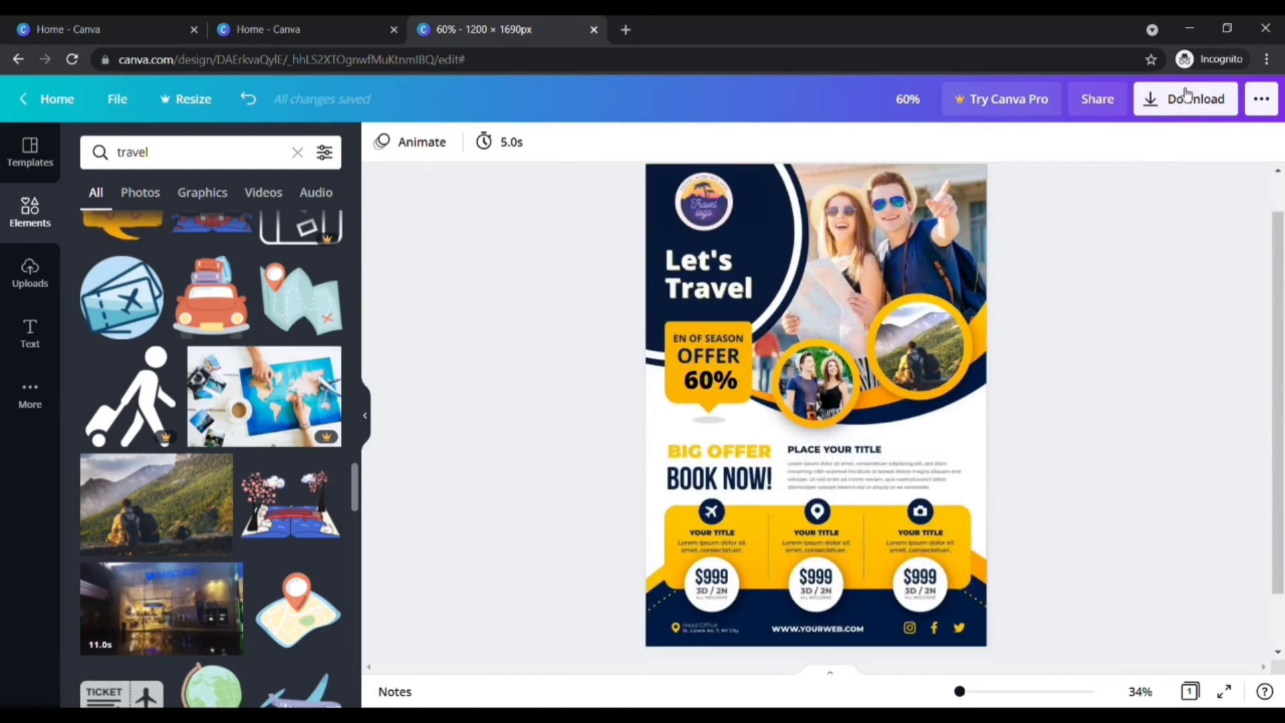
Download the flyer as a PNG and close the sharing popup.
left_click(1186, 99)
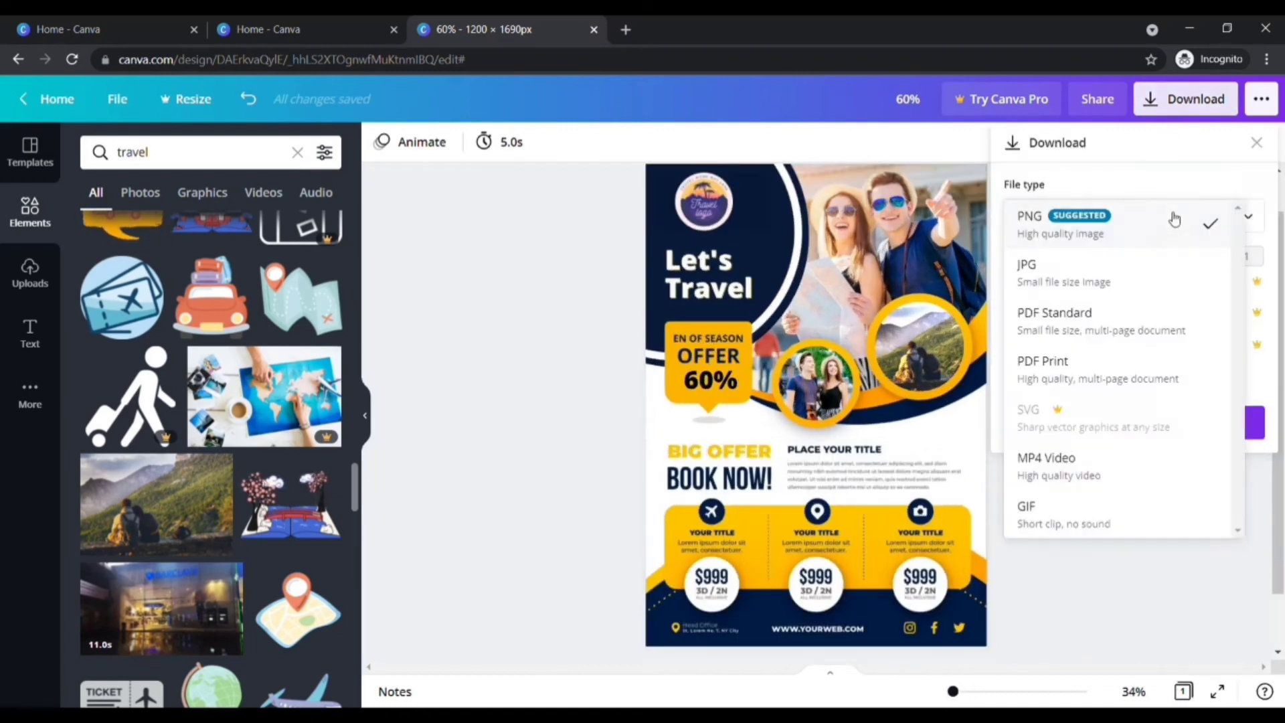
mouse_move(1157, 242)
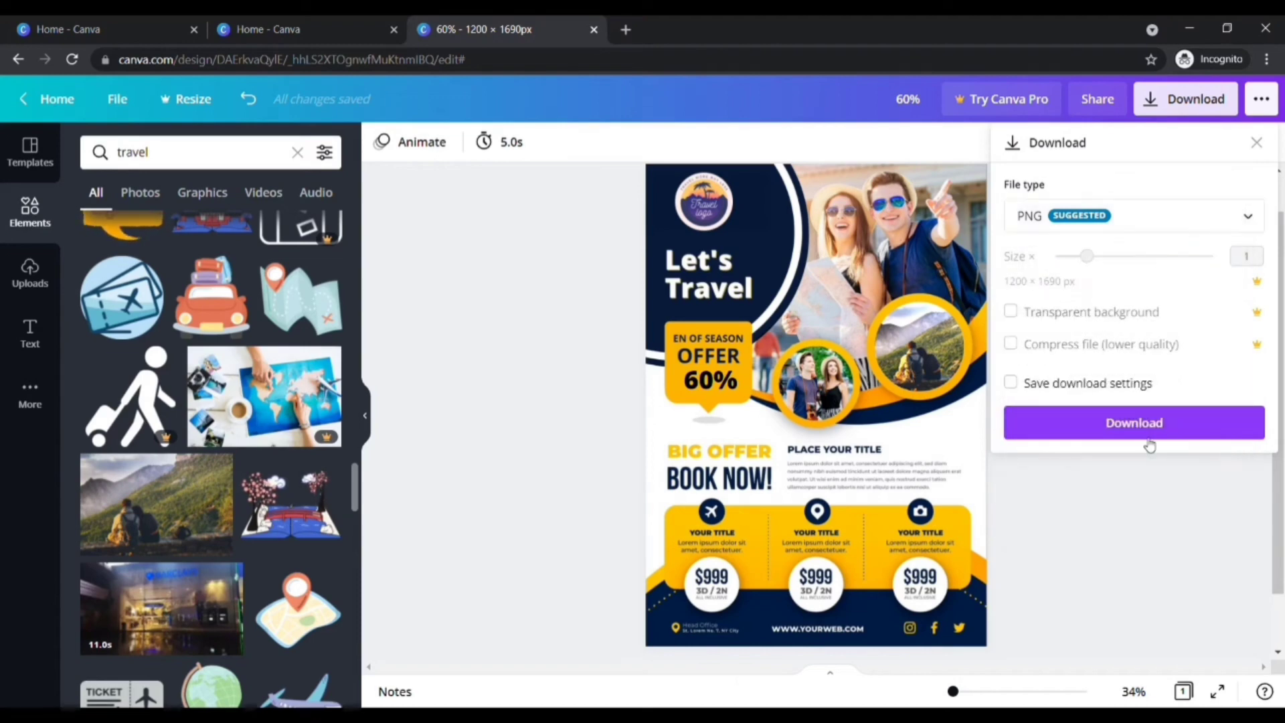
left_click(1133, 423)
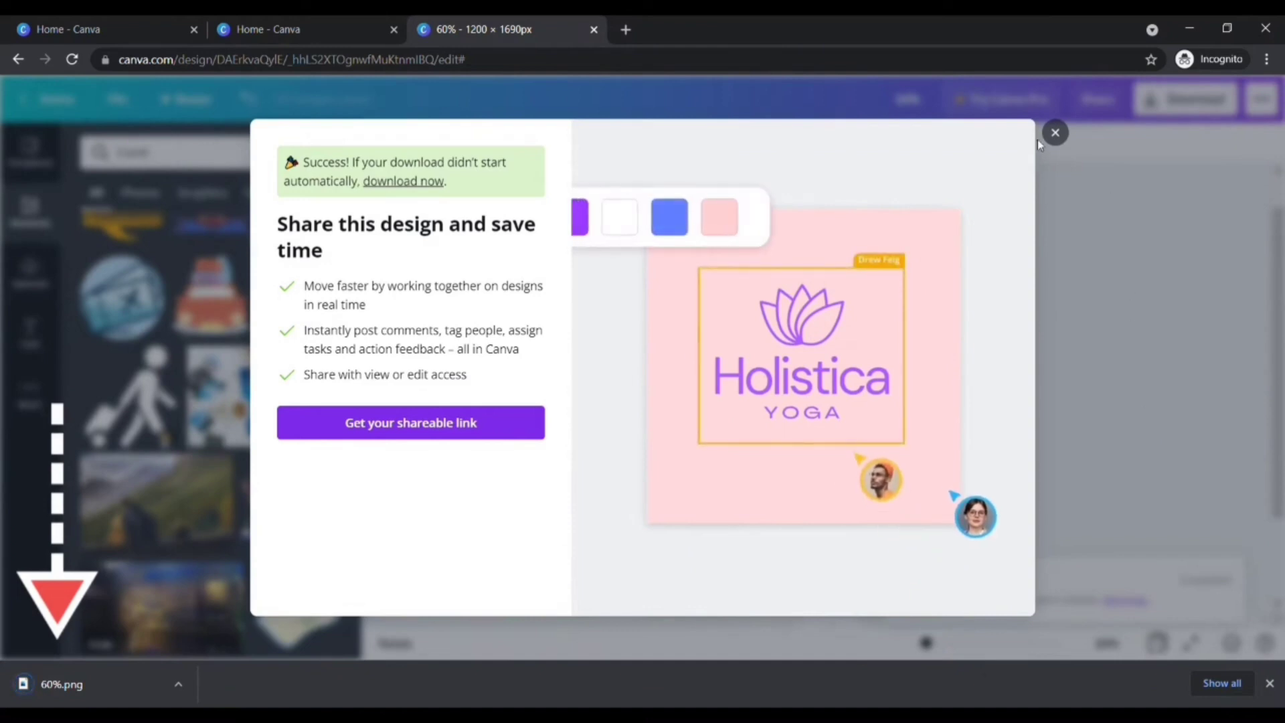
left_click(1055, 132)
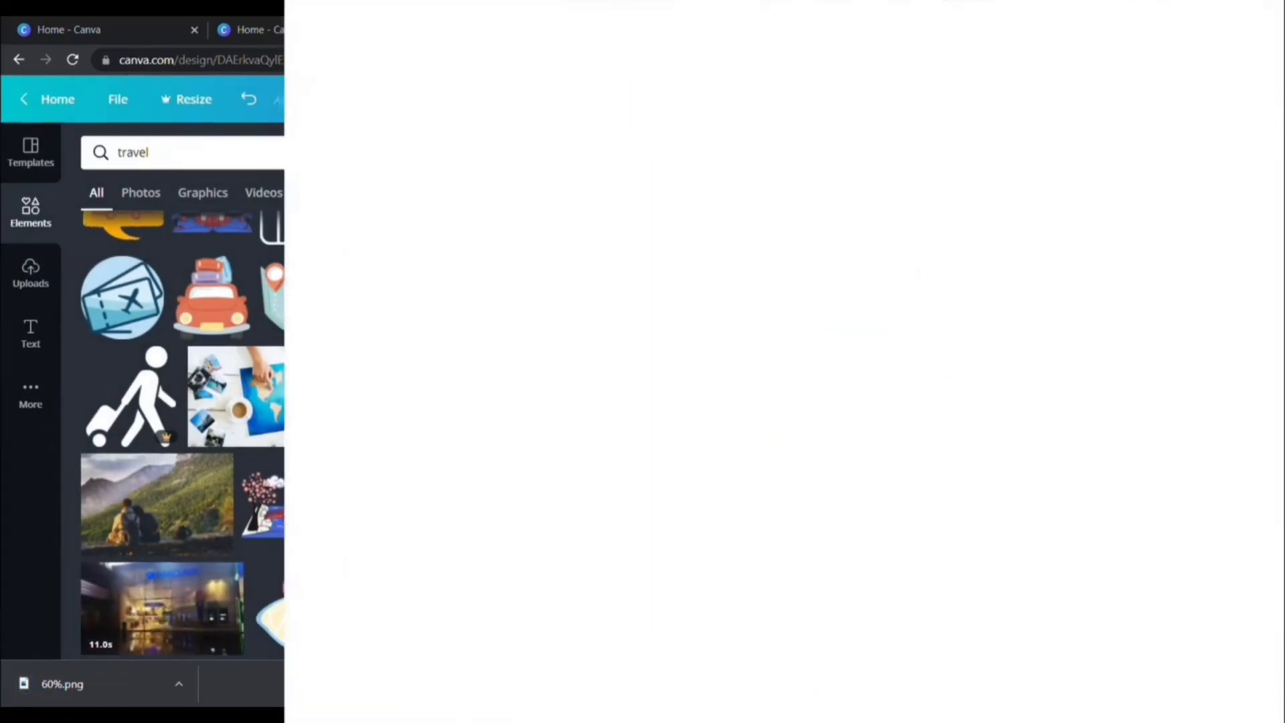